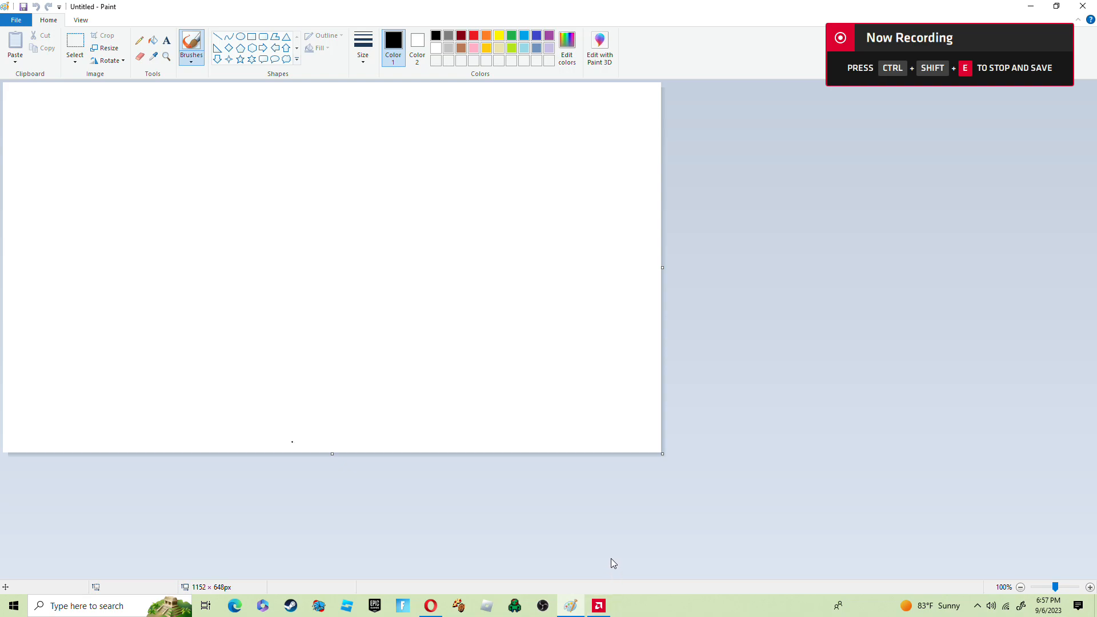
mouse_move(608, 548)
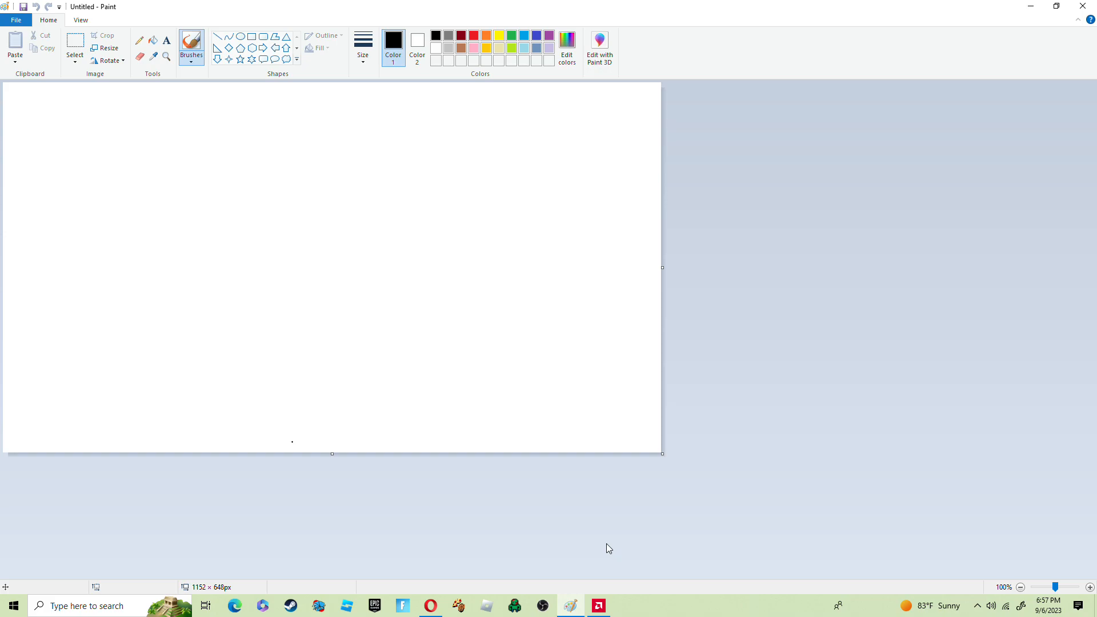
mouse_move(523, 35)
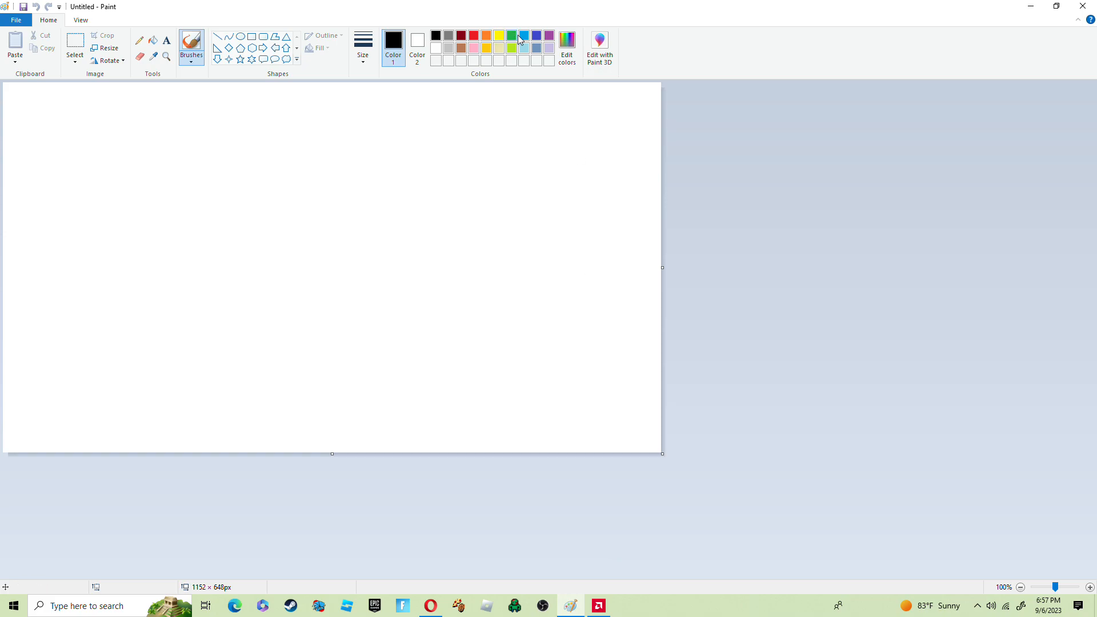
Choose blue as the fill colour for the canvas background.
click(214, 164)
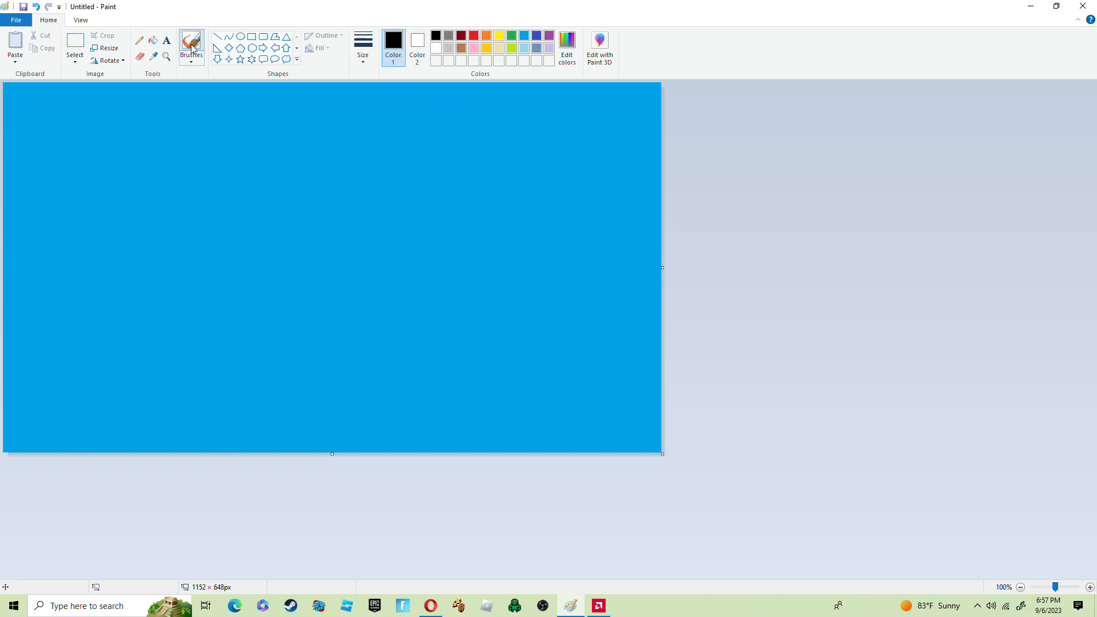
mouse_move(231, 18)
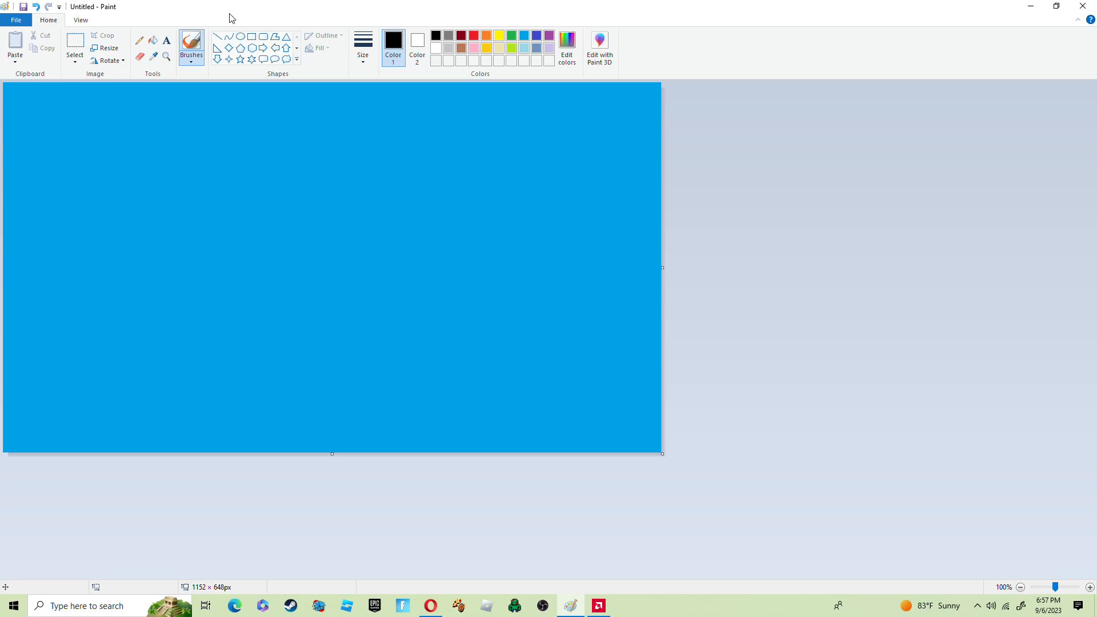
mouse_move(237, 75)
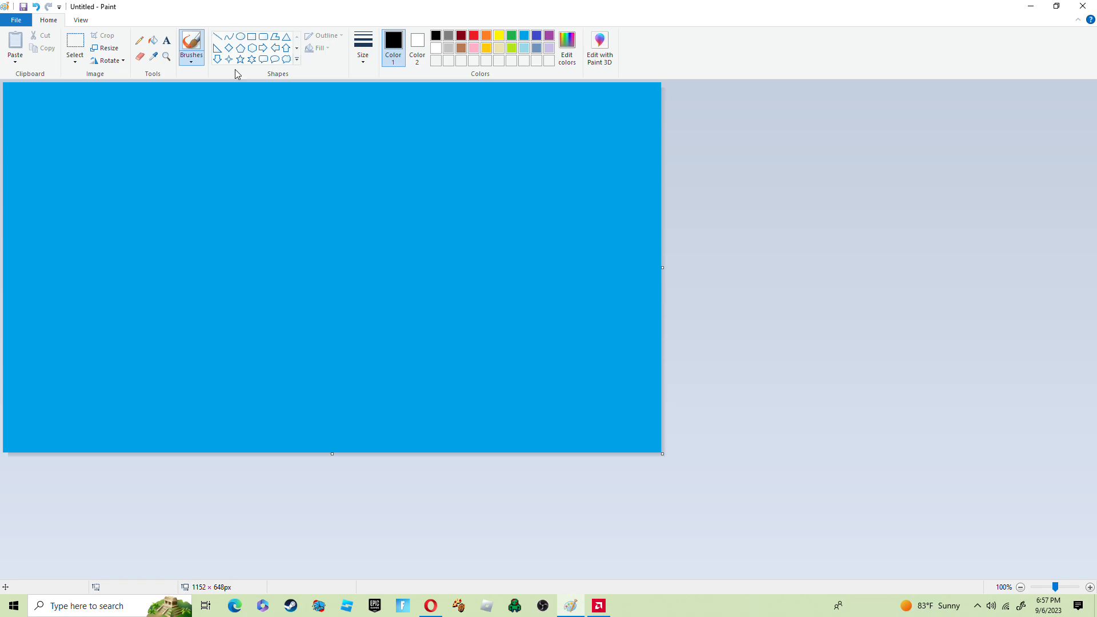
mouse_move(395, 161)
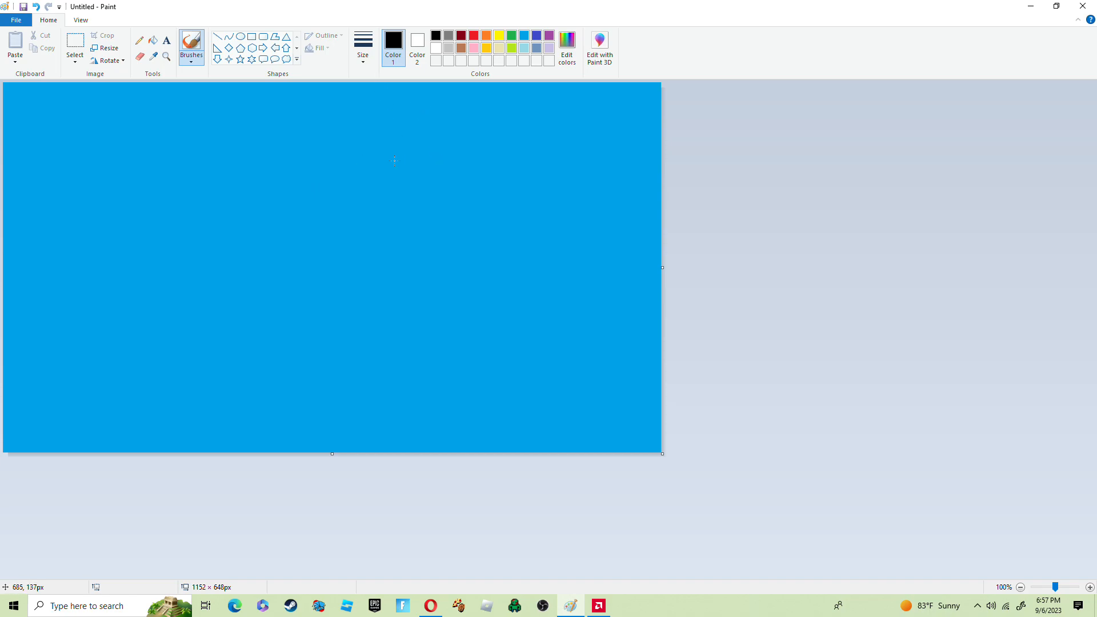
mouse_move(336, 349)
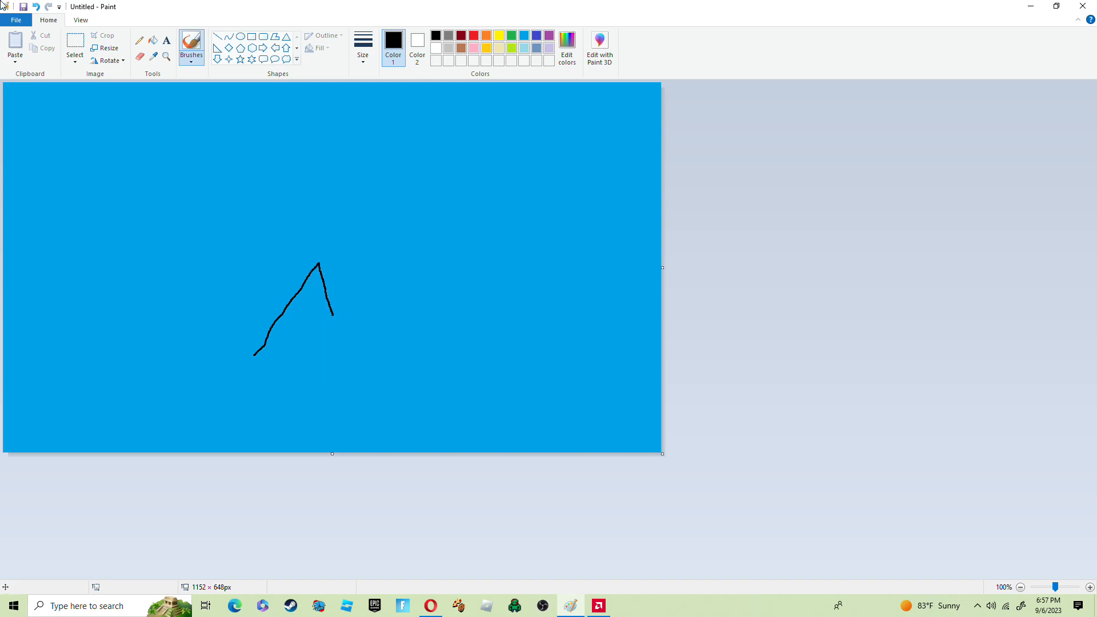
Undo two stray strokes while drawing the black torso outline.
key(ctrl+z)
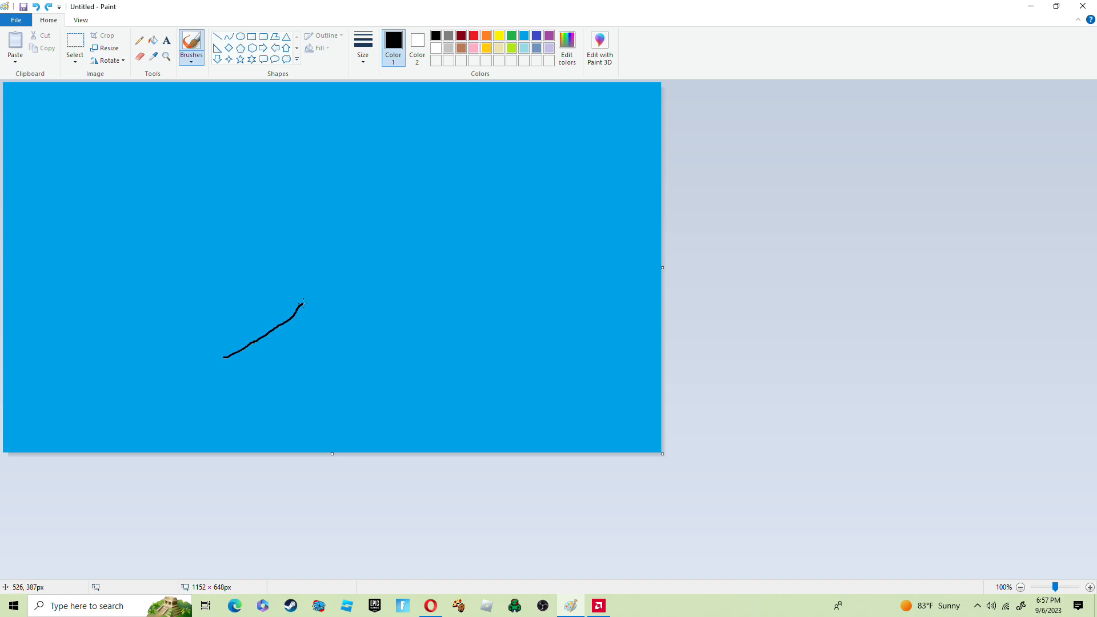
key(ctrl+z)
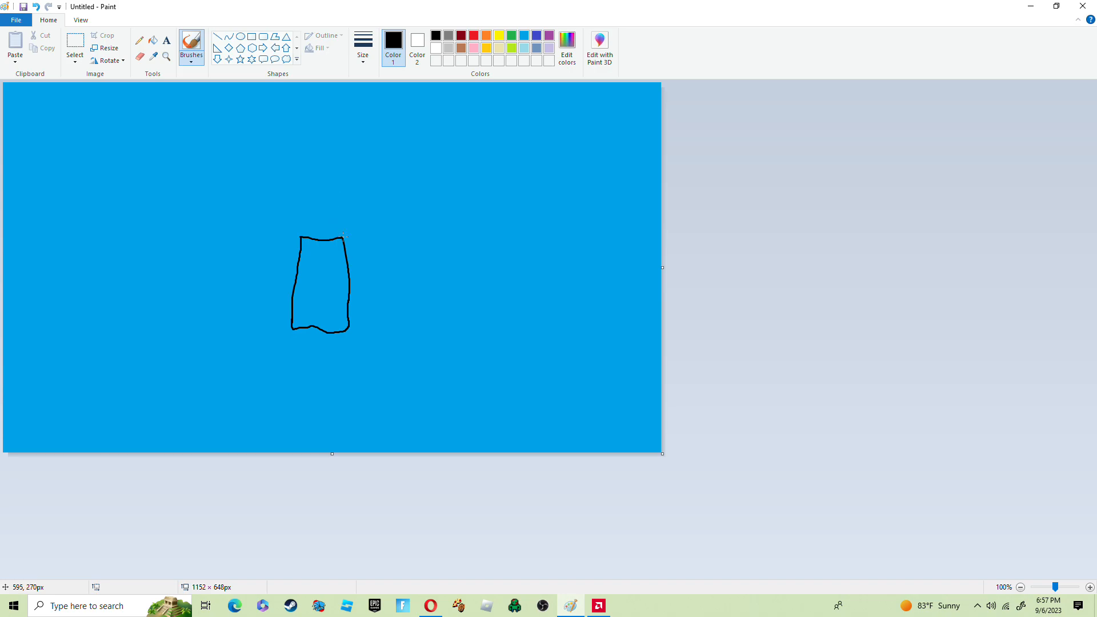
mouse_move(290, 298)
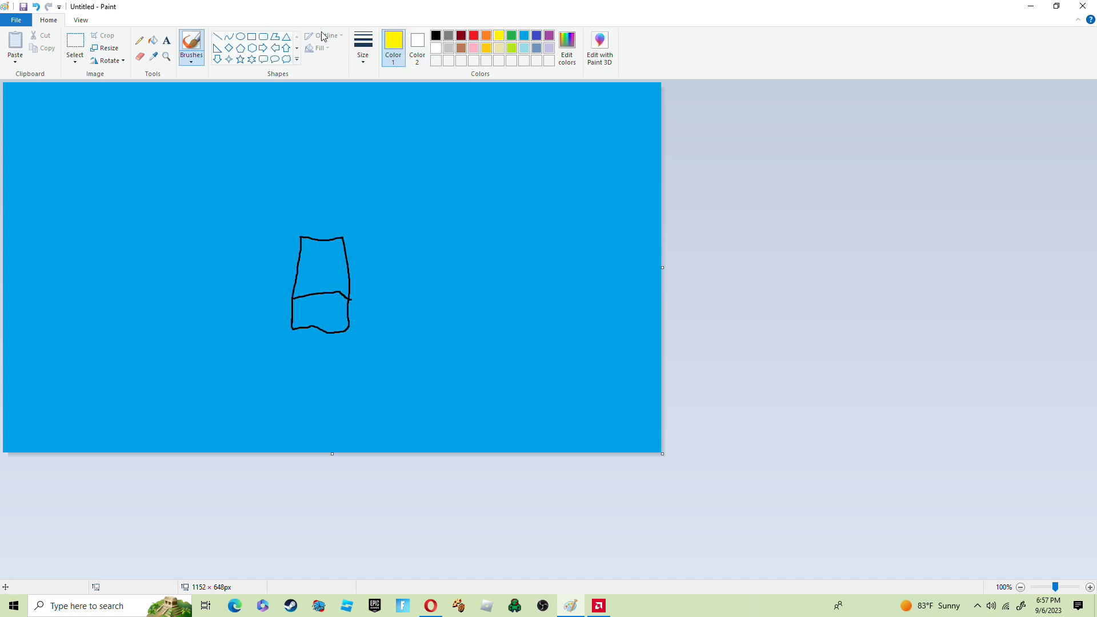
mouse_move(535, 40)
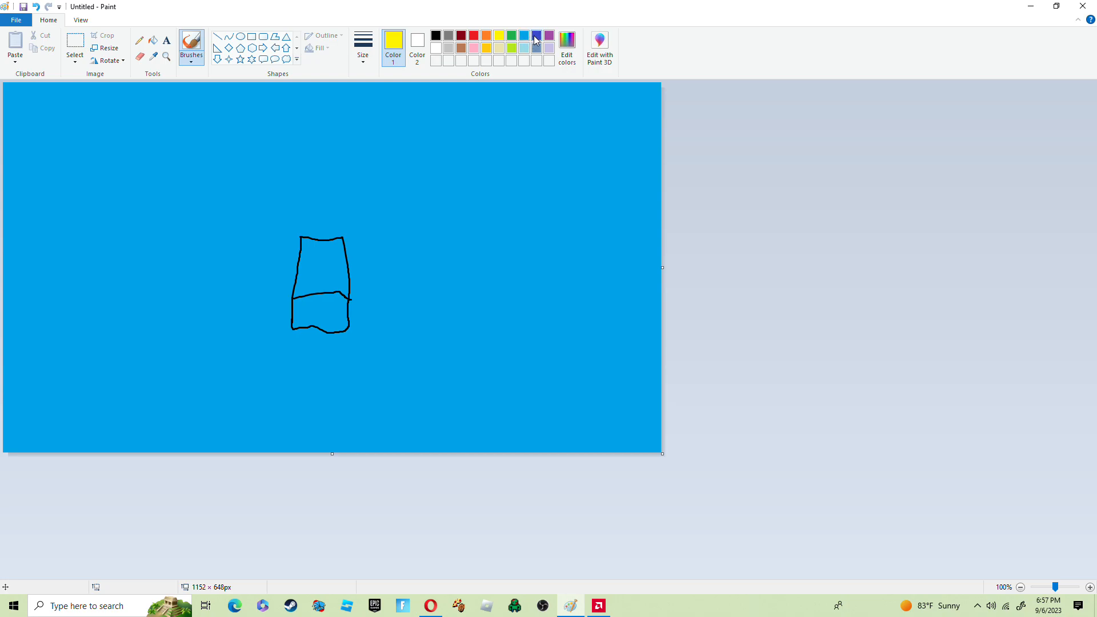
Fill the lower torso blue and upper torso red, then add black stripe lines and blue stripes.
click(536, 35)
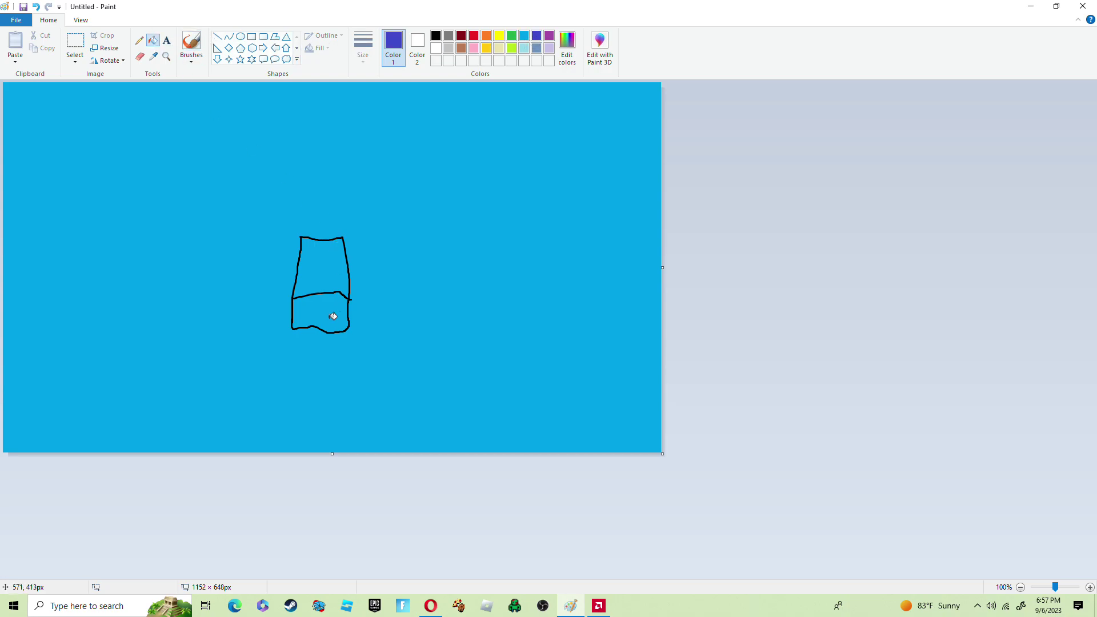
click(333, 315)
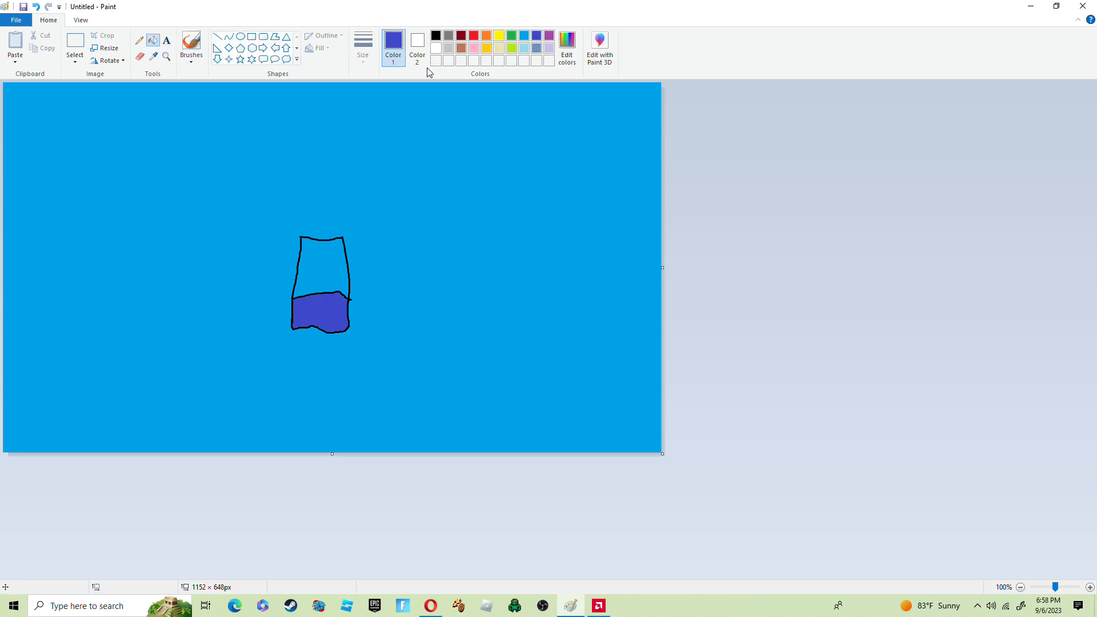
click(473, 35)
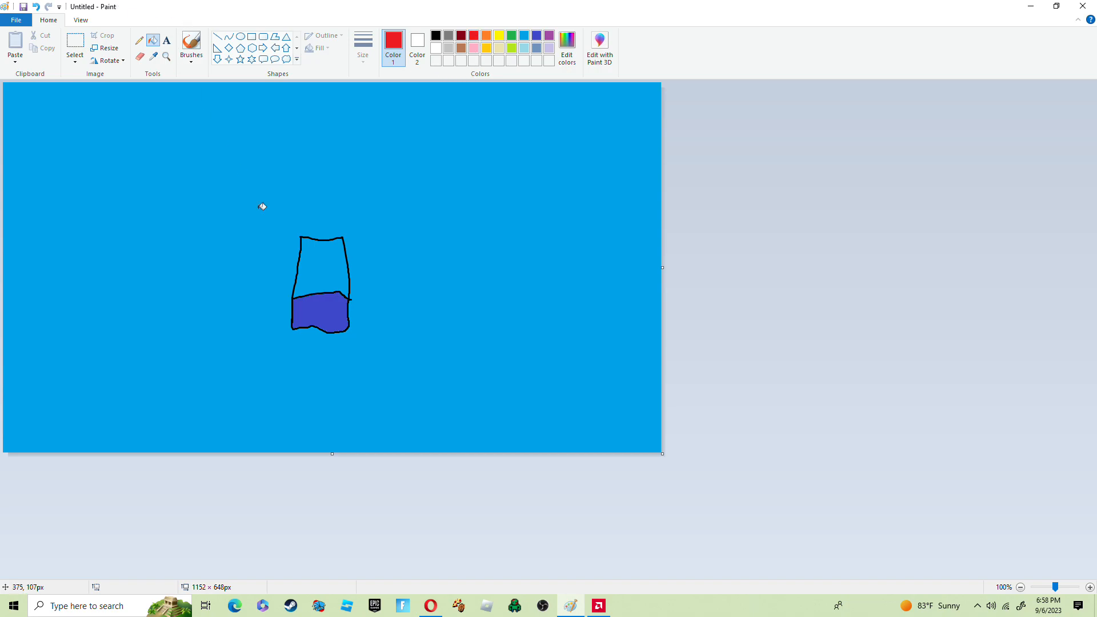
click(315, 255)
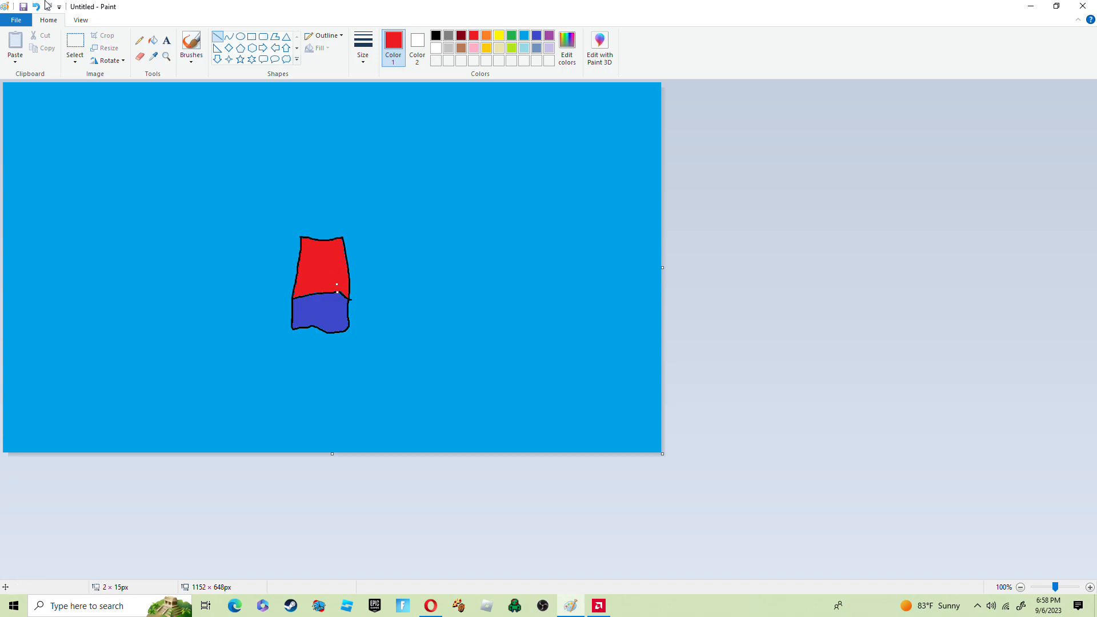
mouse_move(434, 34)
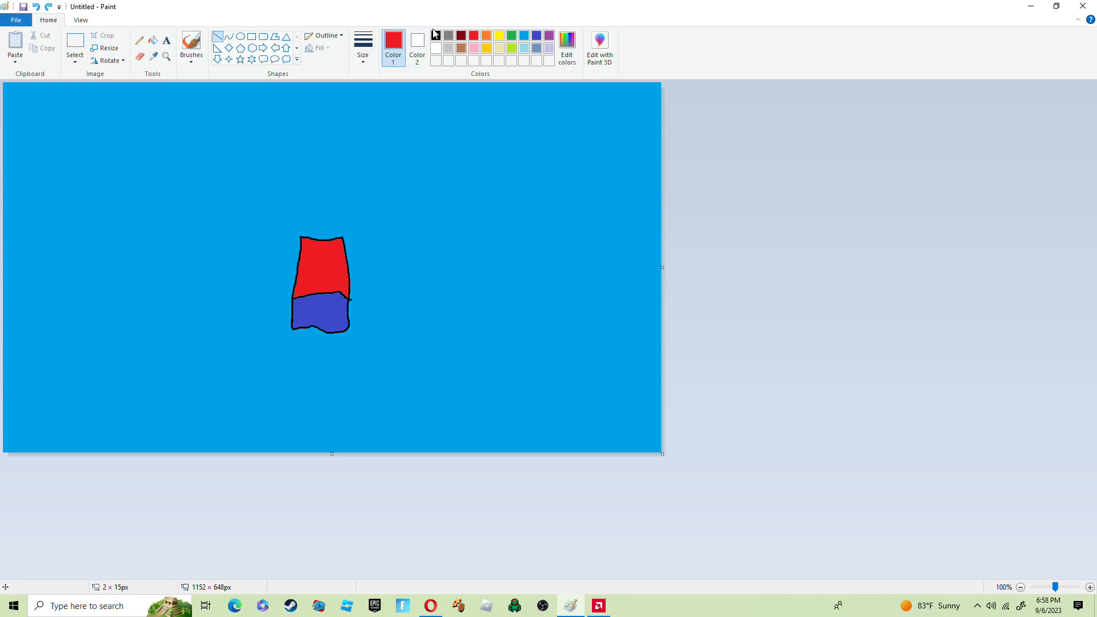
click(435, 35)
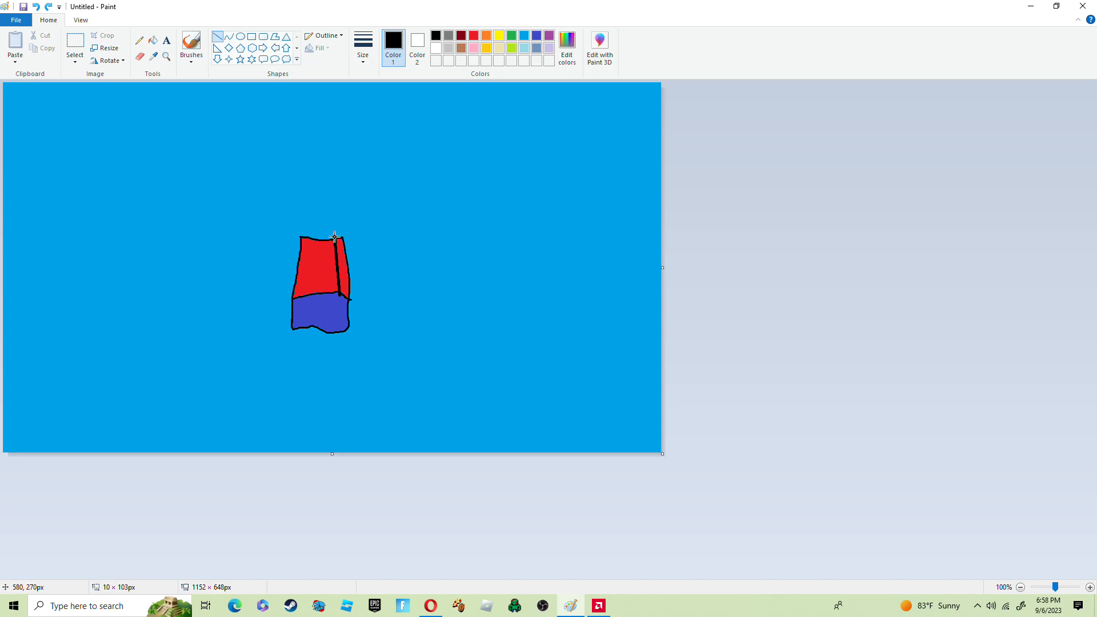
mouse_move(494, 287)
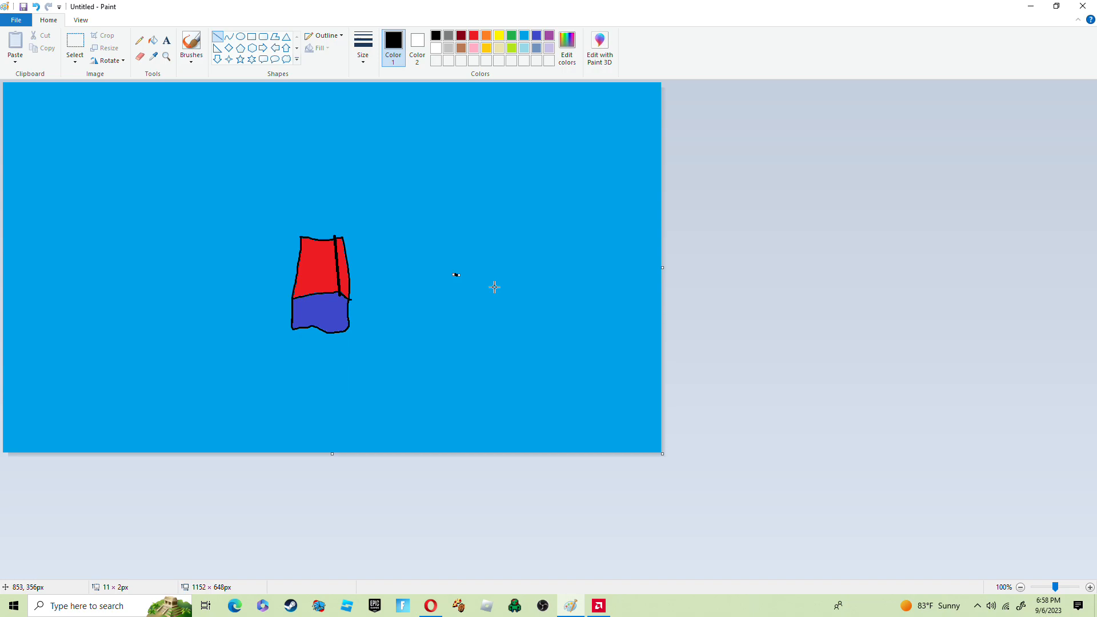
mouse_move(342, 306)
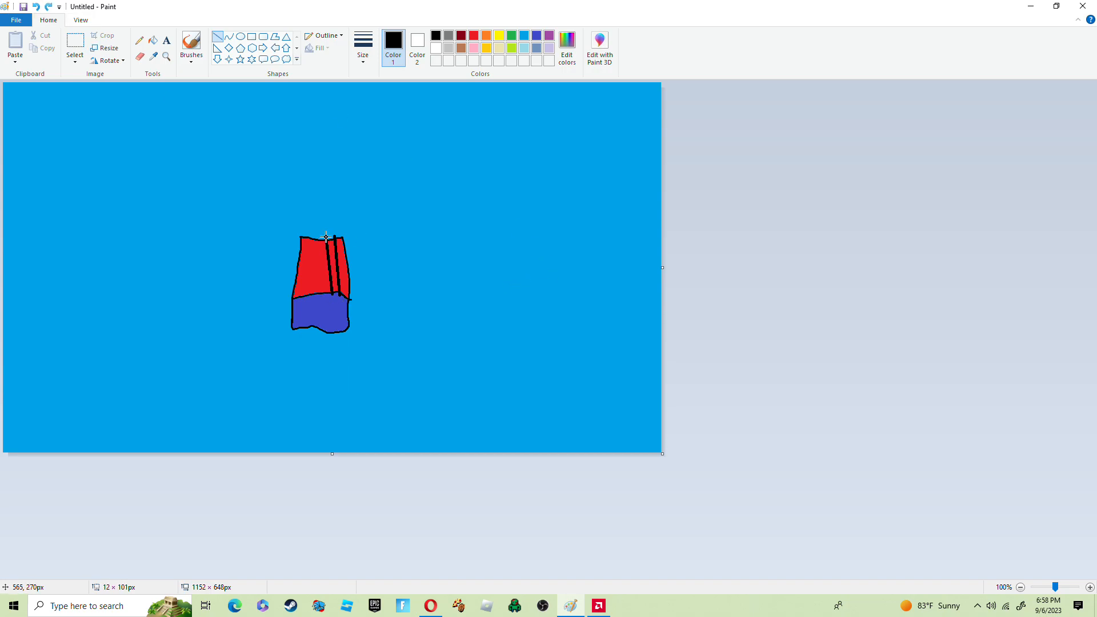
mouse_move(309, 291)
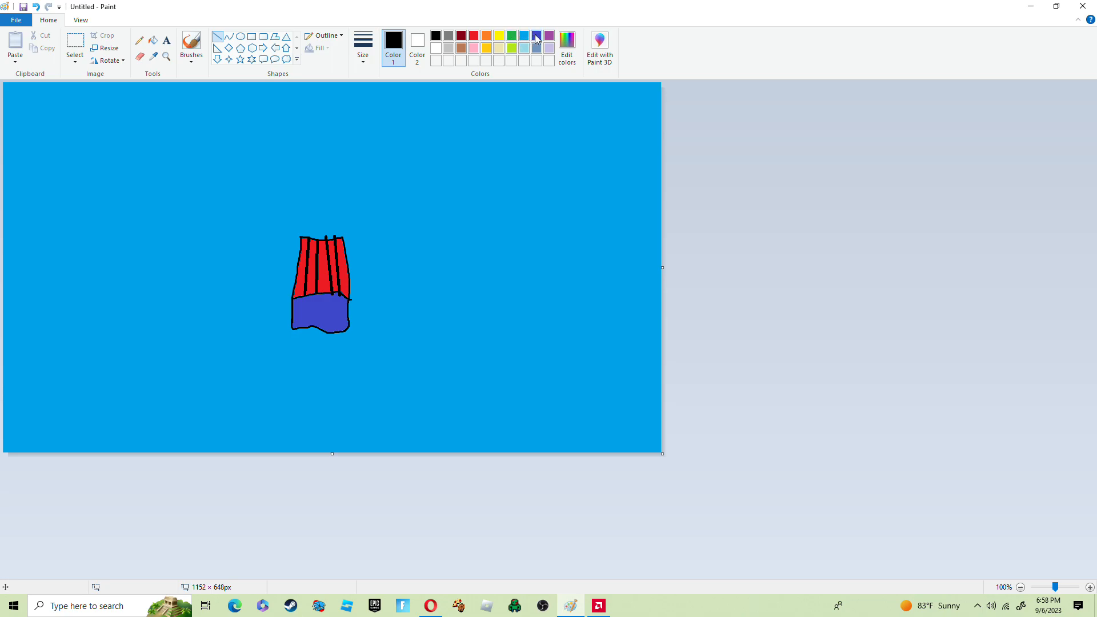
click(536, 35)
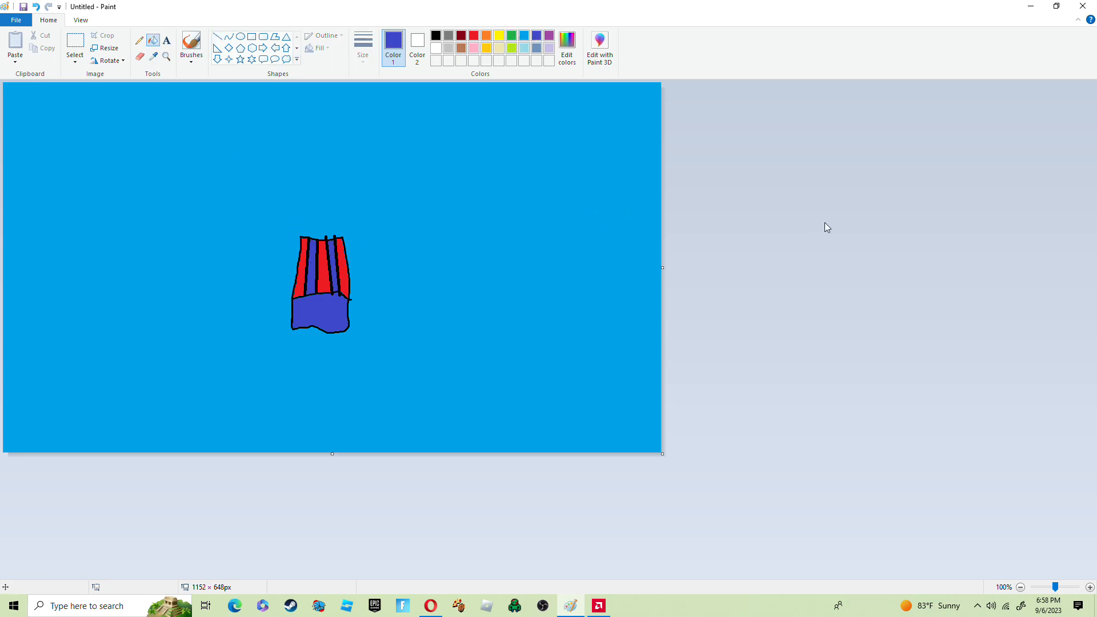
mouse_move(966, 299)
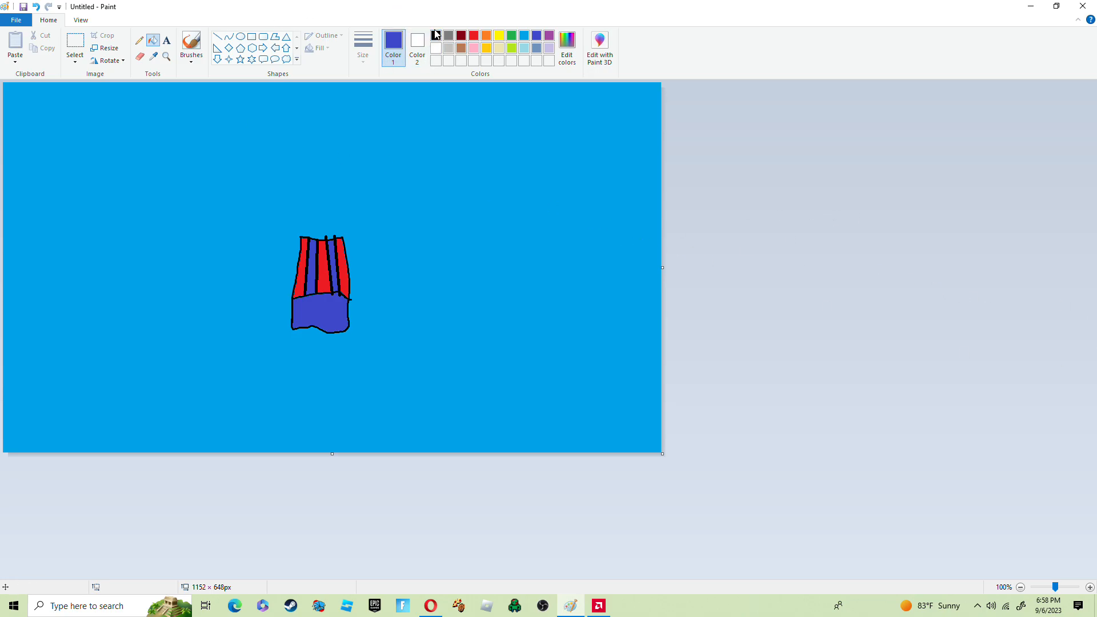
Switch the drawing colour back to black for the head and cap outline.
click(437, 36)
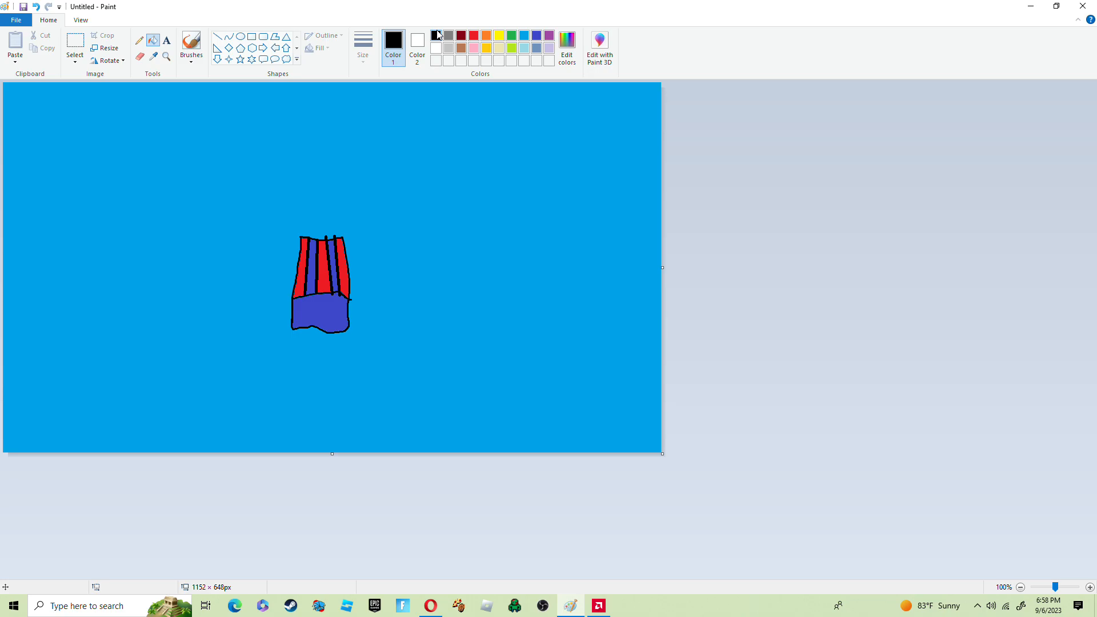
mouse_move(280, 49)
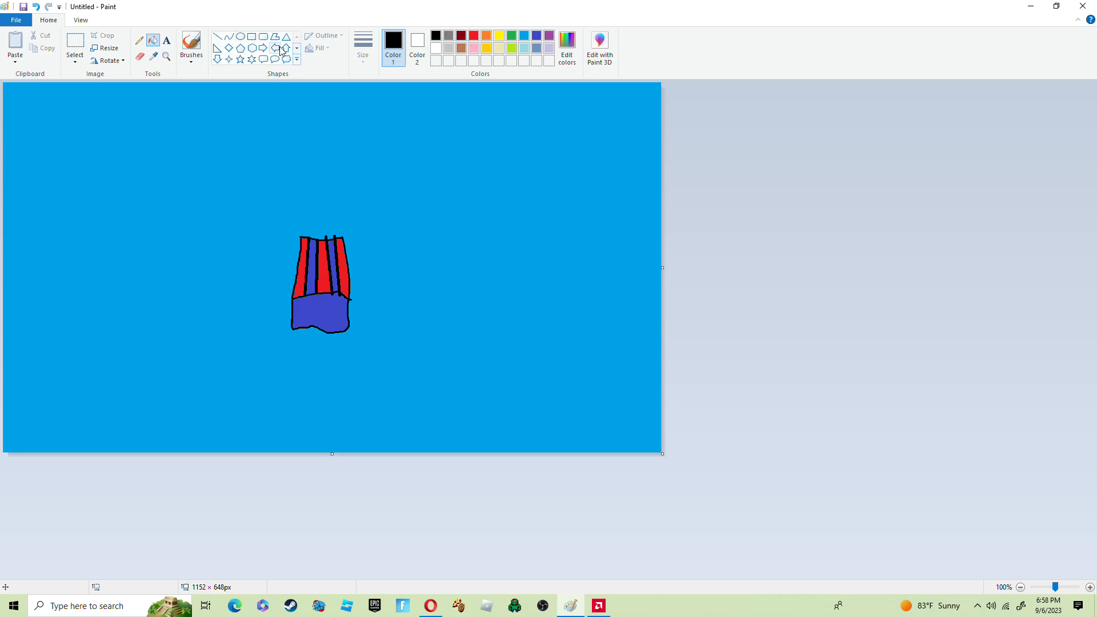
mouse_move(265, 48)
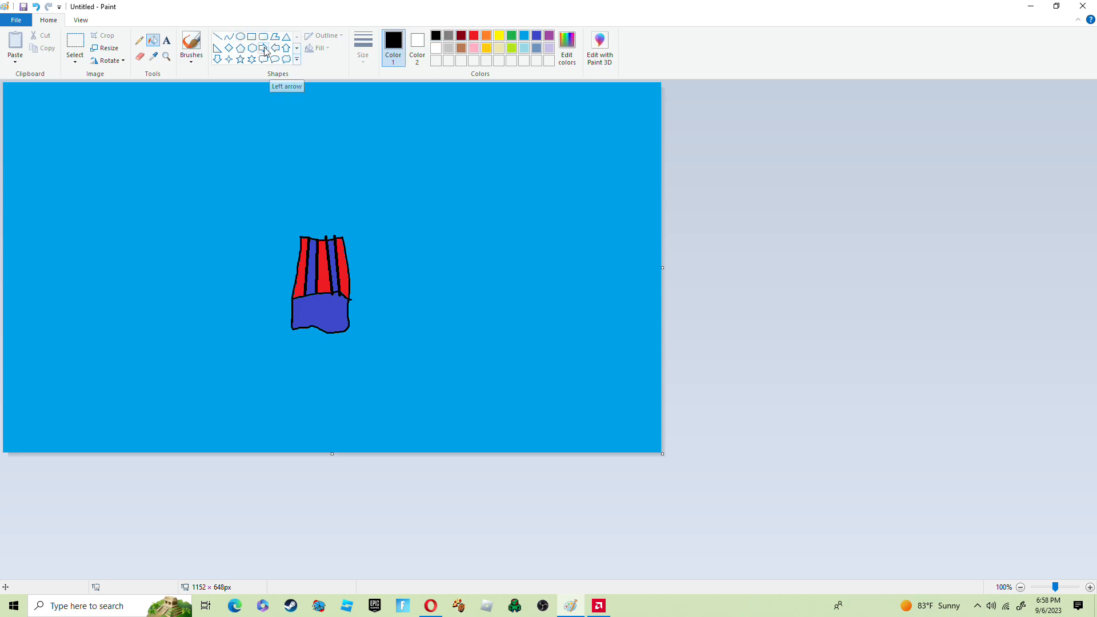
mouse_move(191, 43)
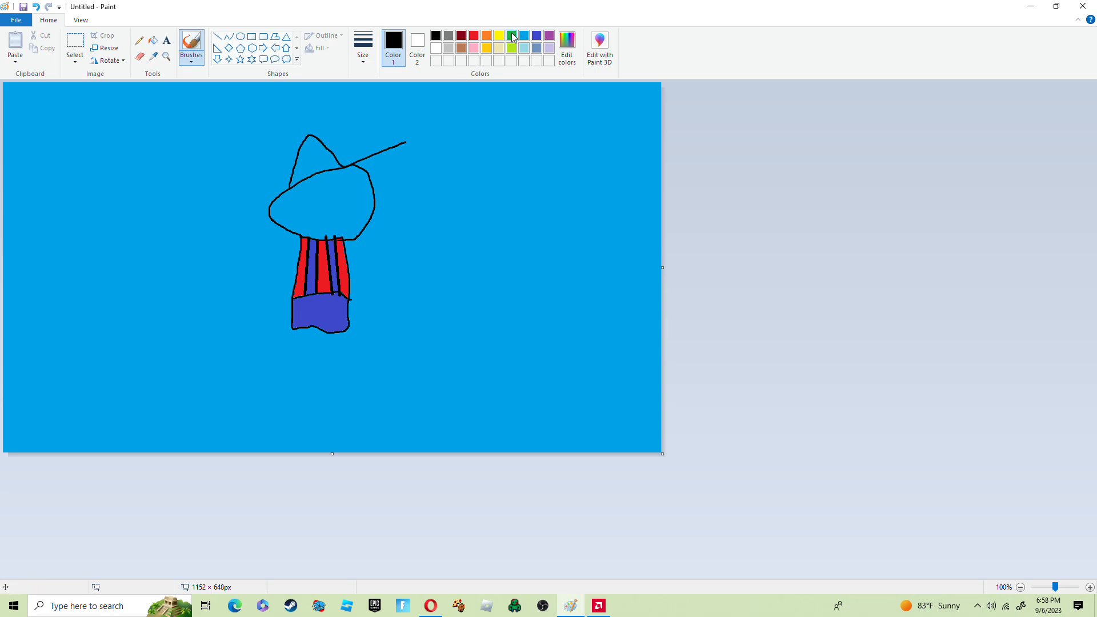
mouse_move(476, 34)
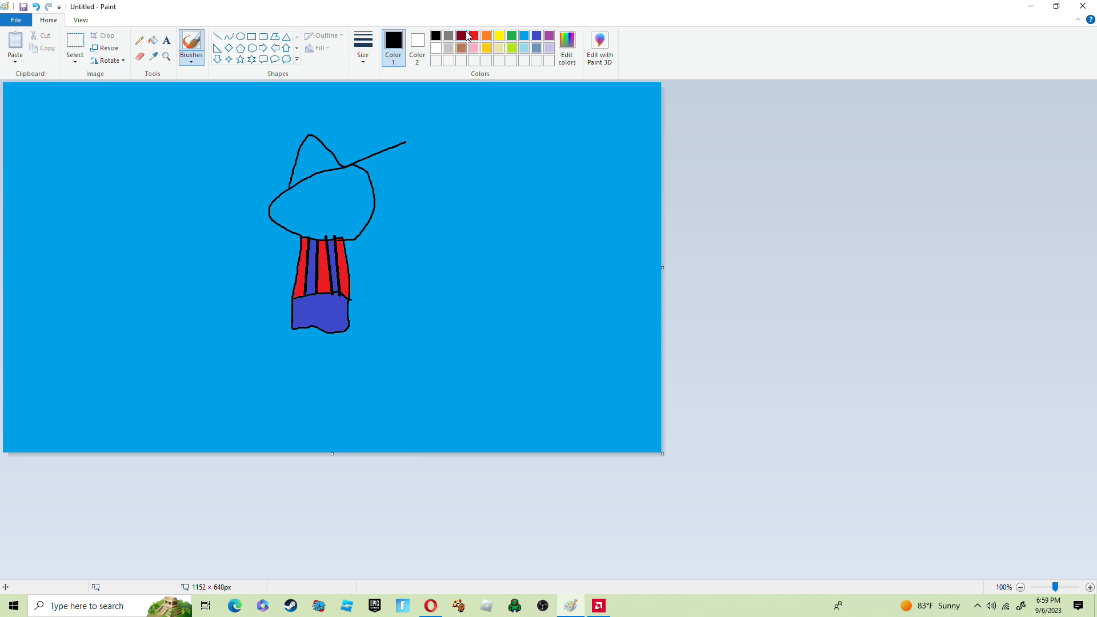
mouse_move(459, 84)
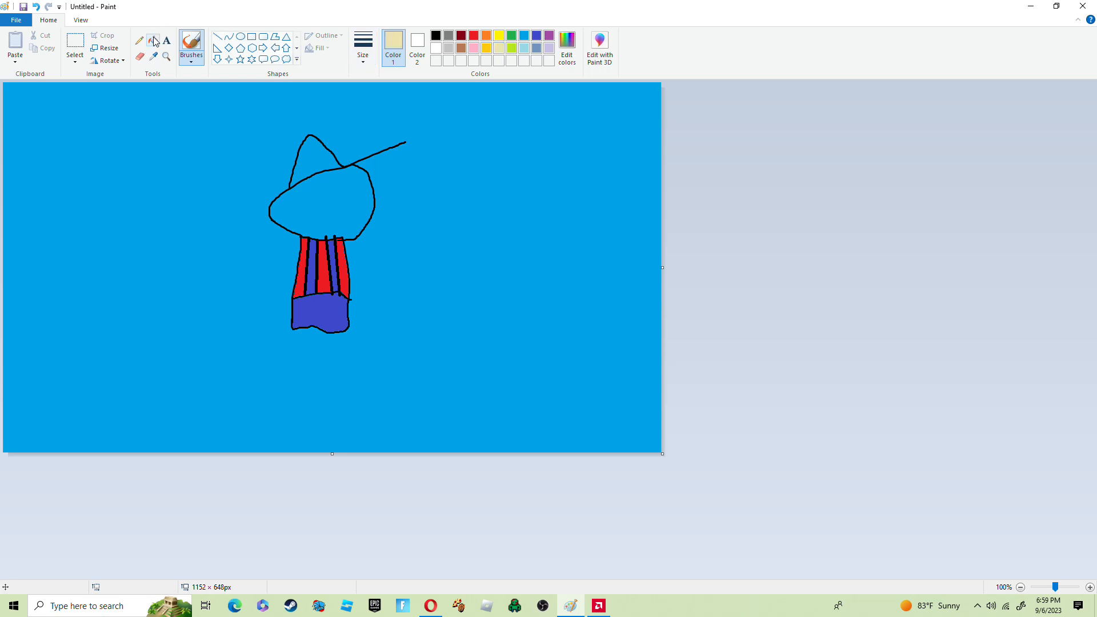
Fill the pointed cap red and its circular emblem white.
click(321, 203)
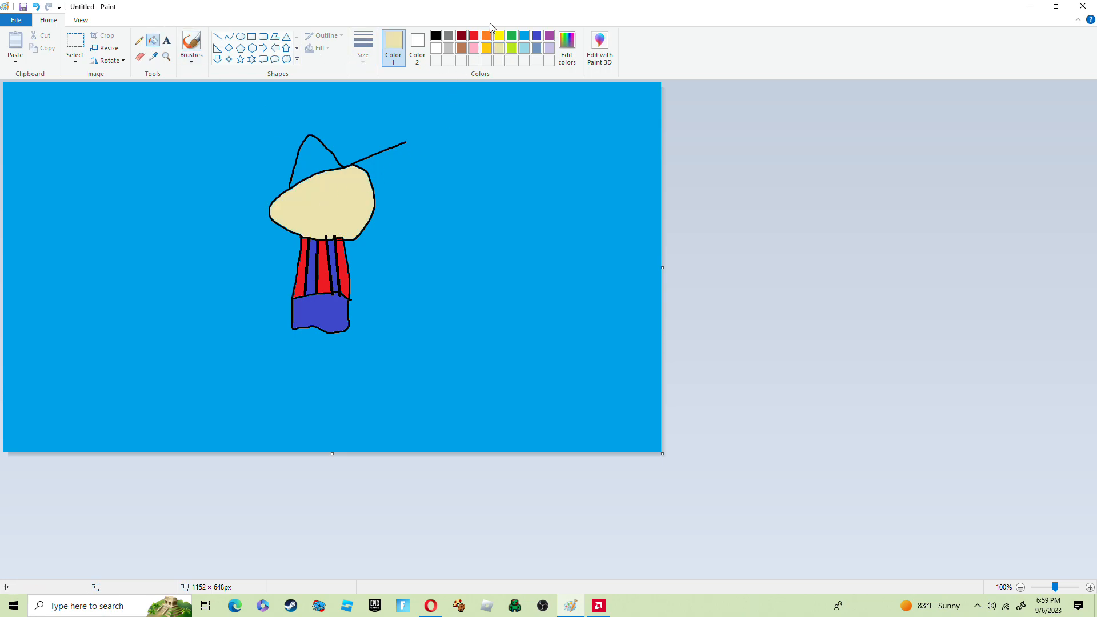
mouse_move(440, 85)
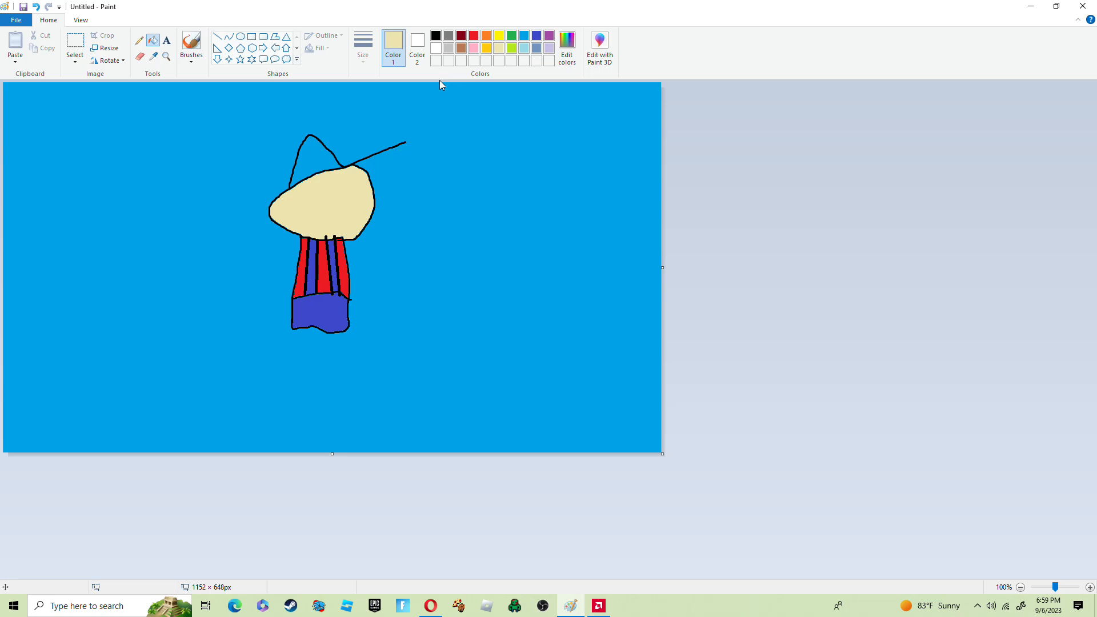
mouse_move(446, 19)
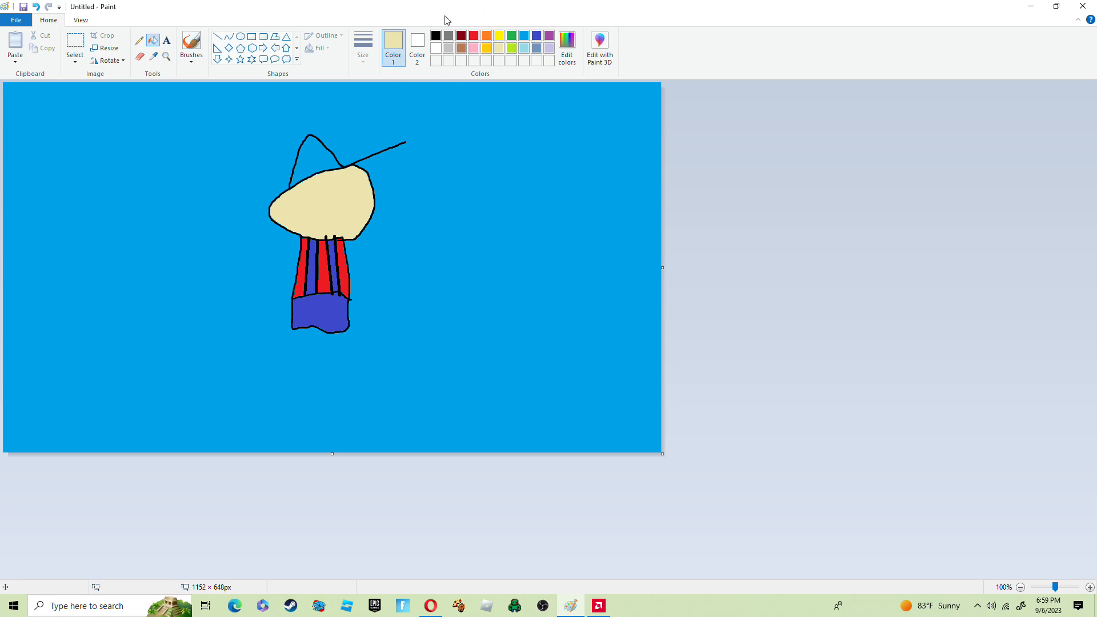
mouse_move(488, 29)
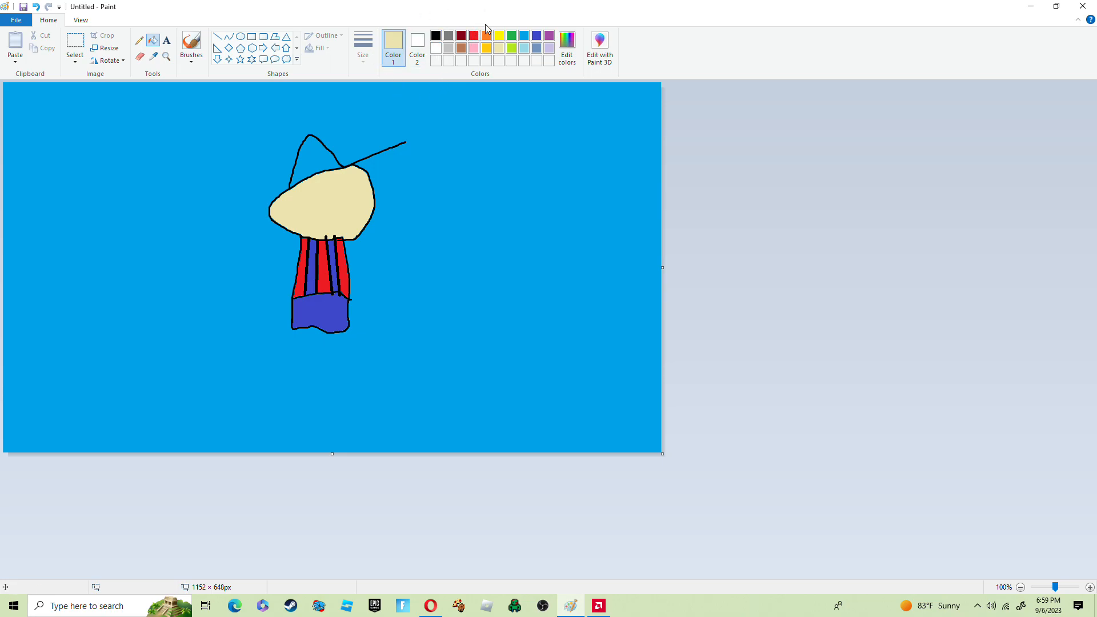
click(474, 34)
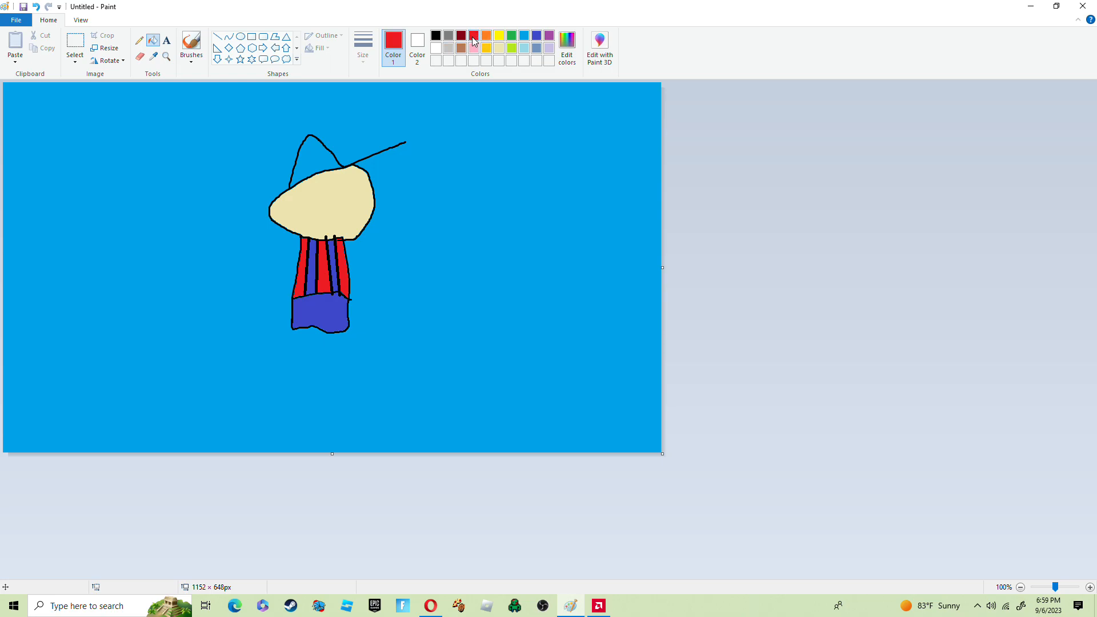
click(315, 159)
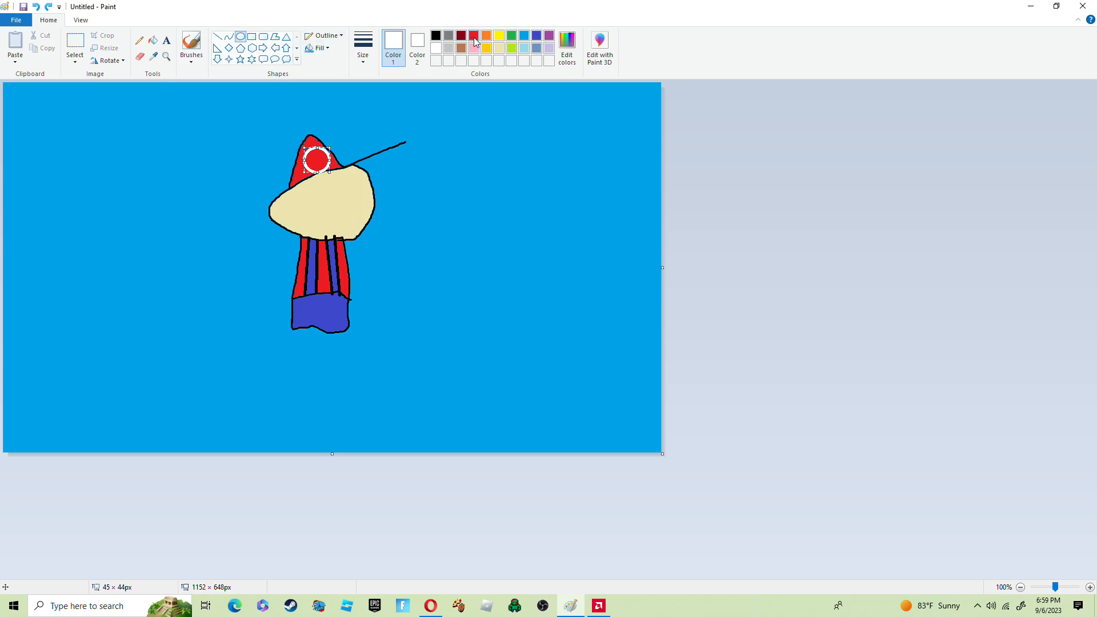
click(435, 34)
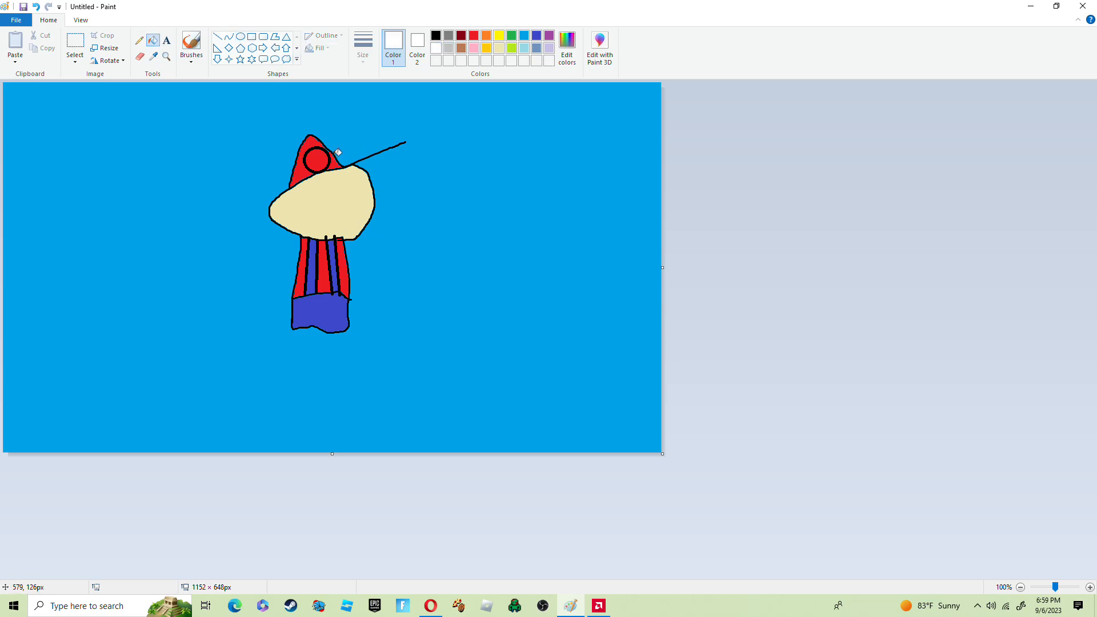
click(316, 159)
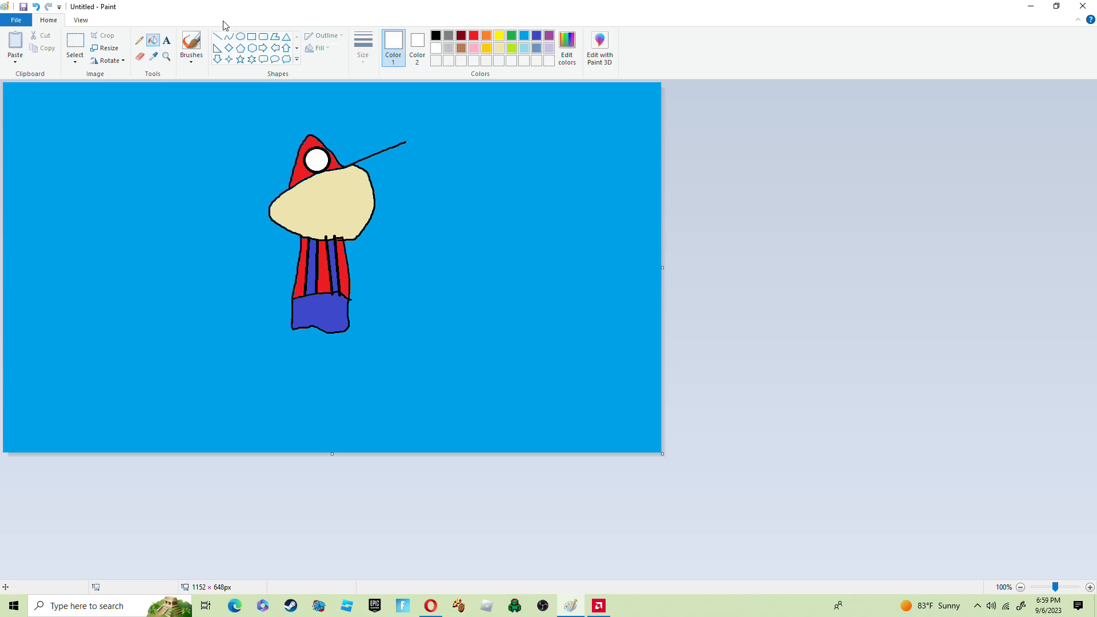
mouse_move(303, 163)
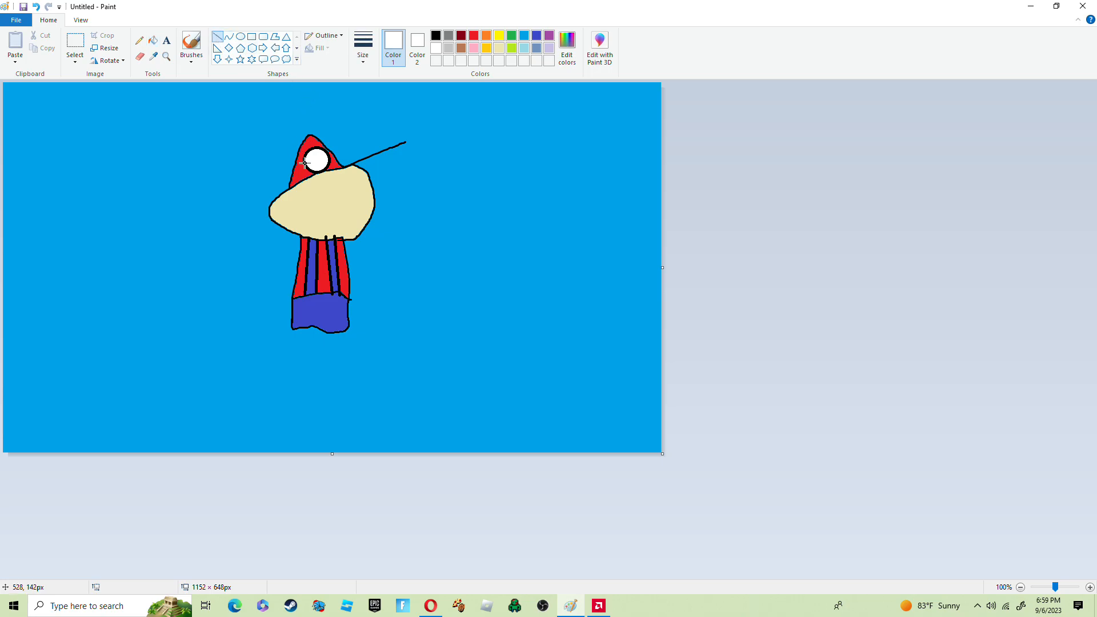
mouse_move(316, 160)
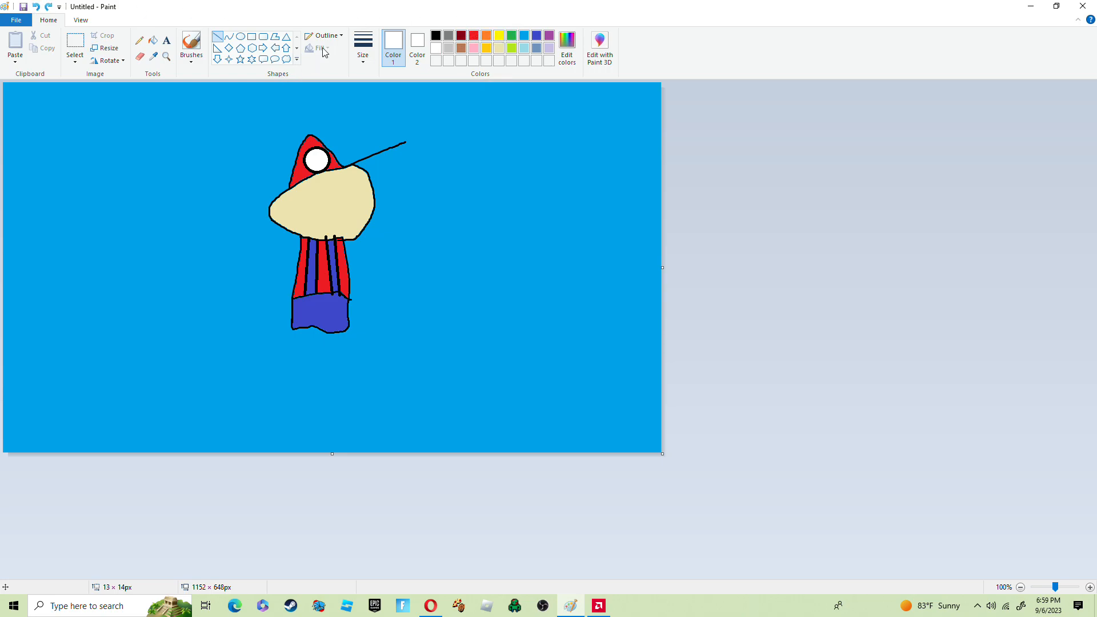
mouse_move(450, 47)
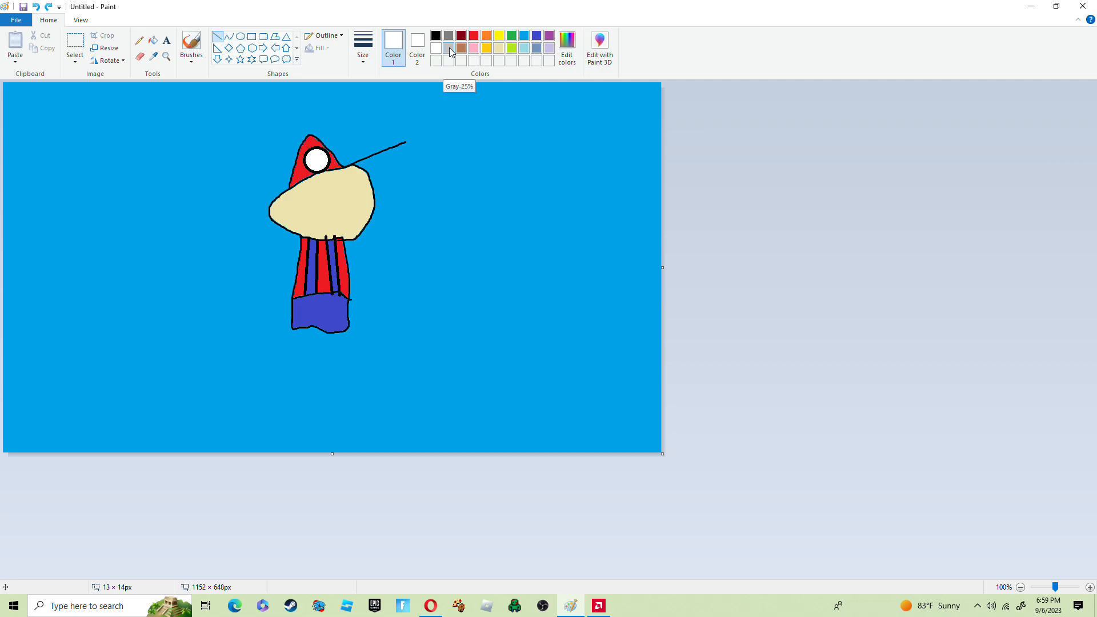
mouse_move(302, 6)
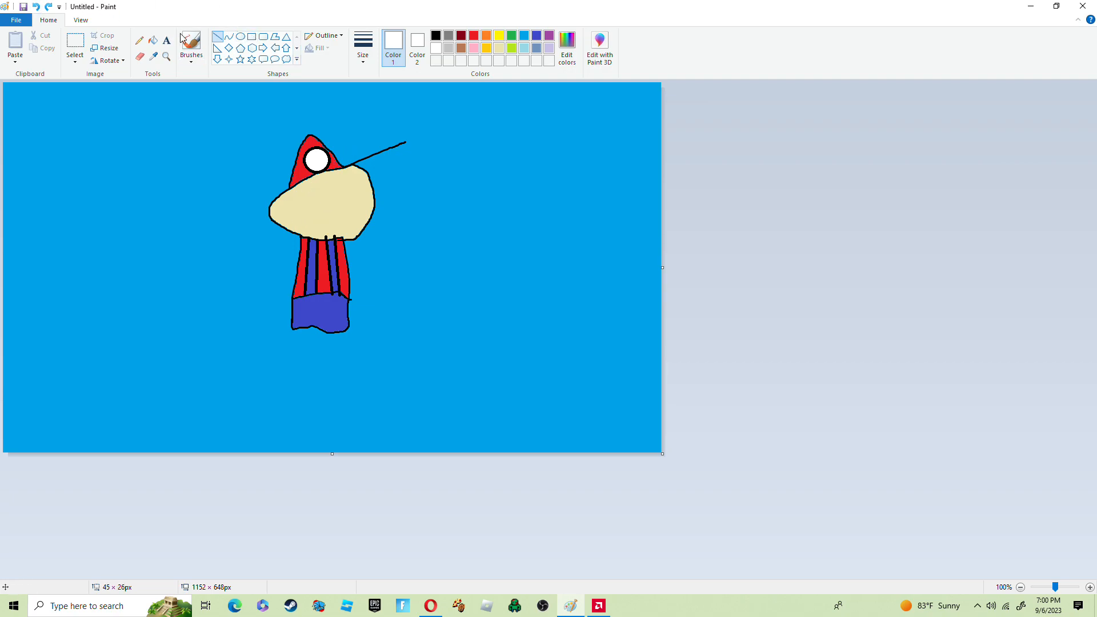
Draw and fill the oval eyes, then add a black vertical pupil line.
click(190, 44)
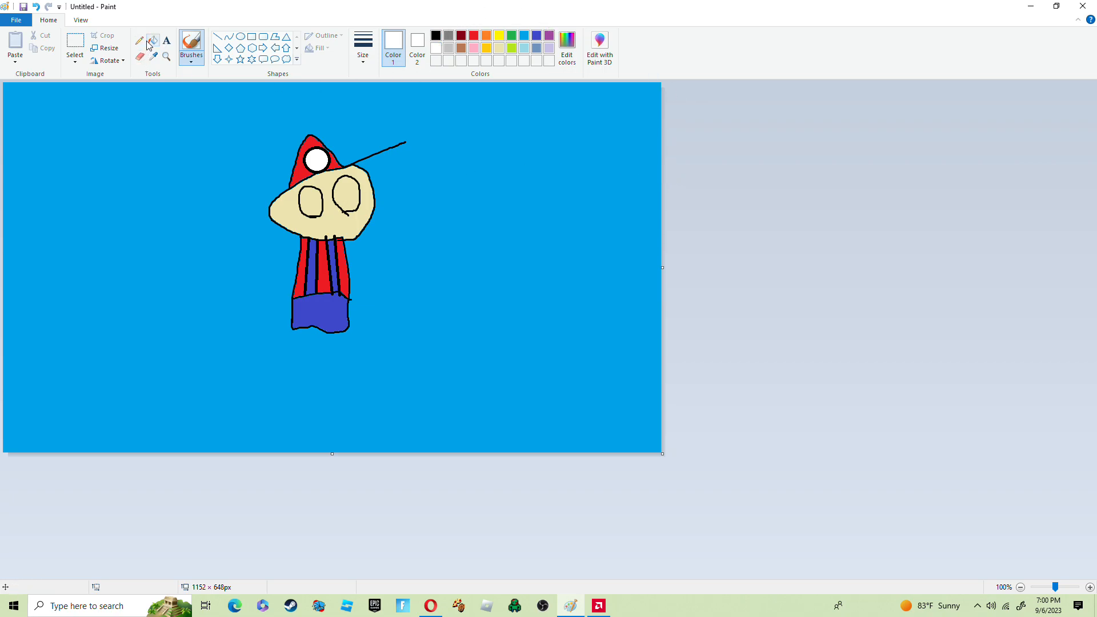
click(346, 196)
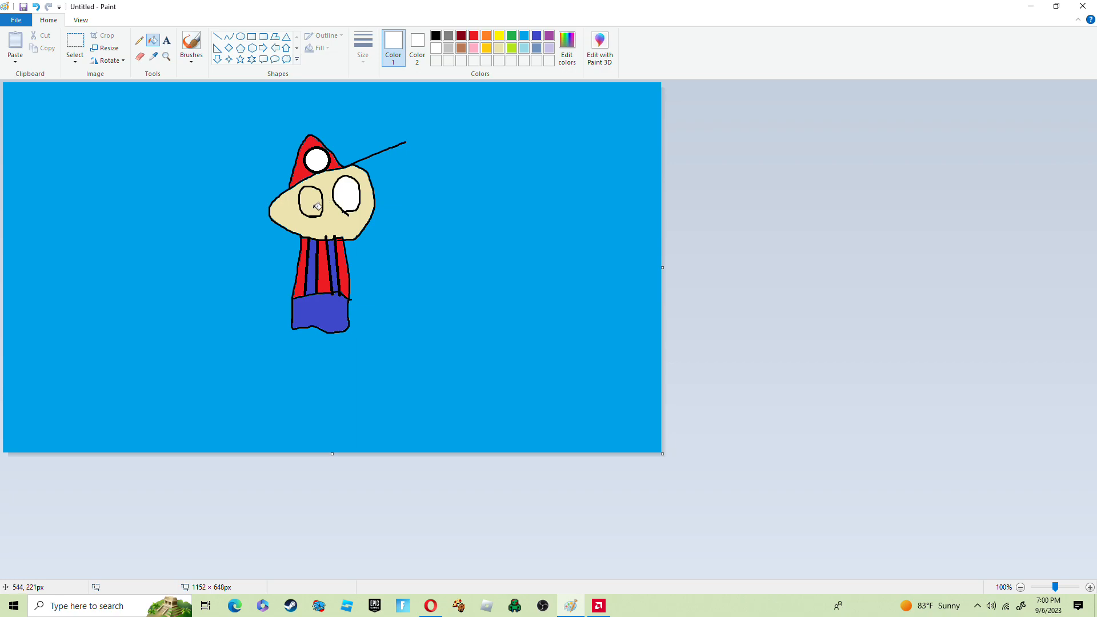
mouse_move(218, 35)
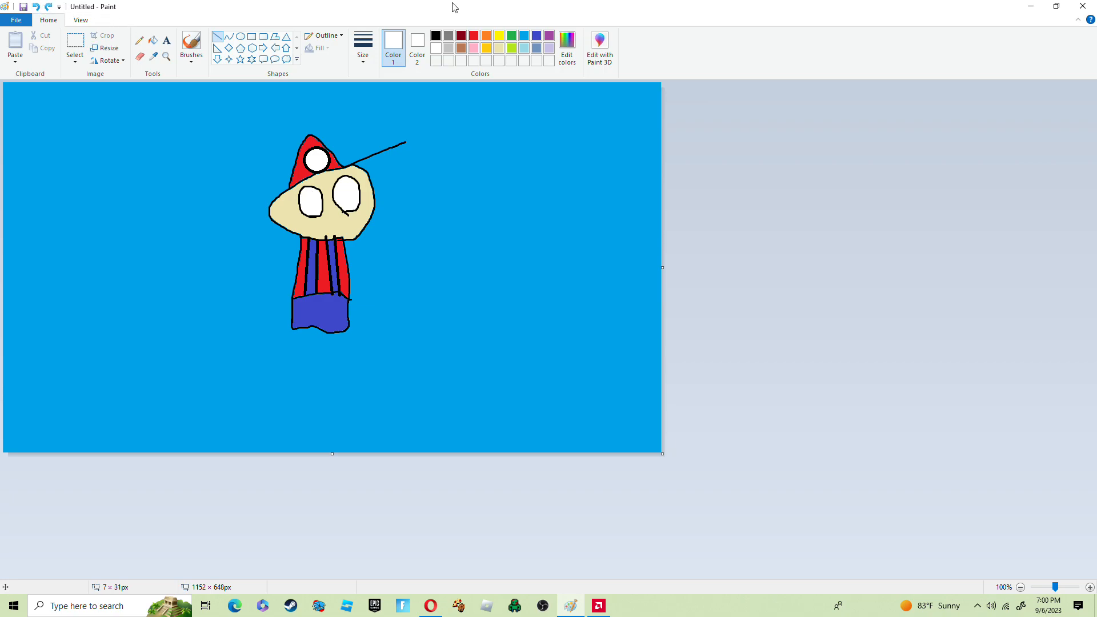
click(435, 34)
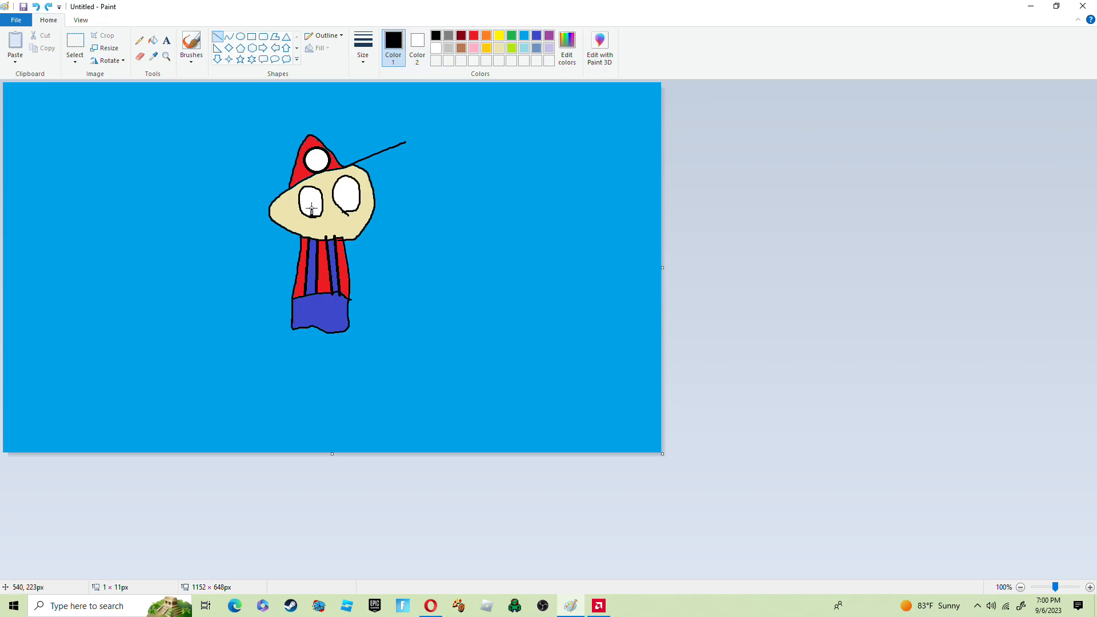
drag(308, 185, 308, 217)
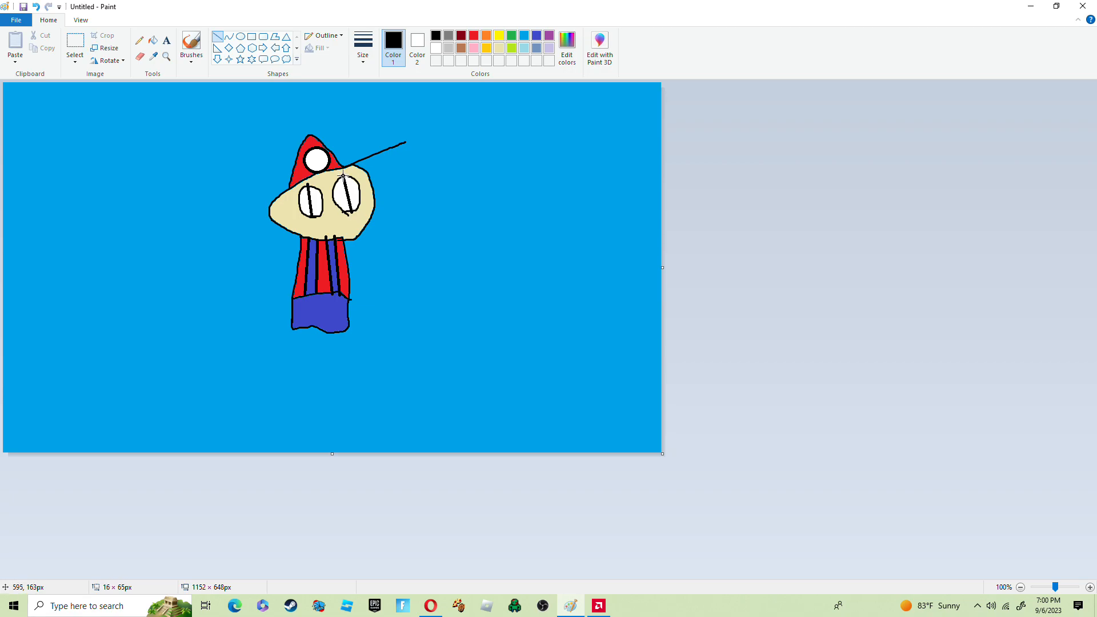
mouse_move(896, 204)
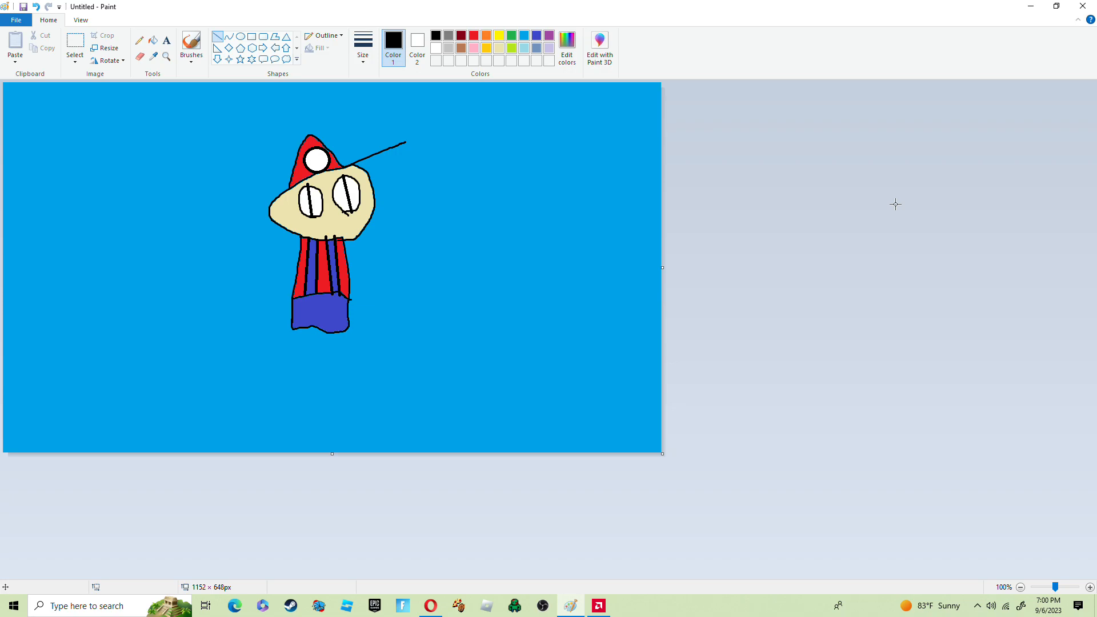
mouse_move(922, 219)
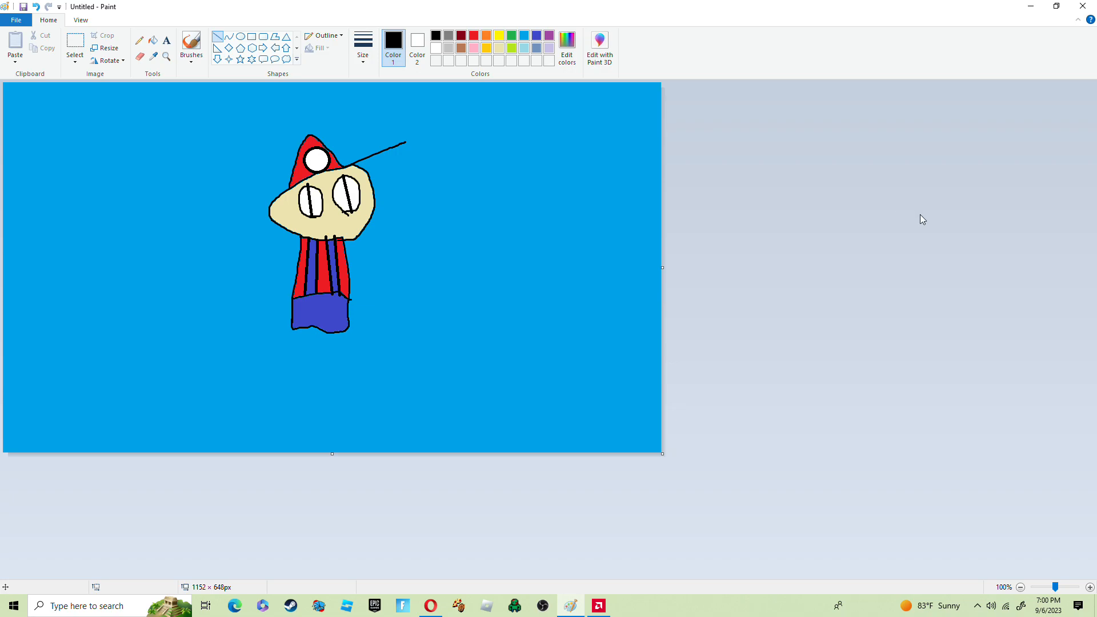
mouse_move(350, 250)
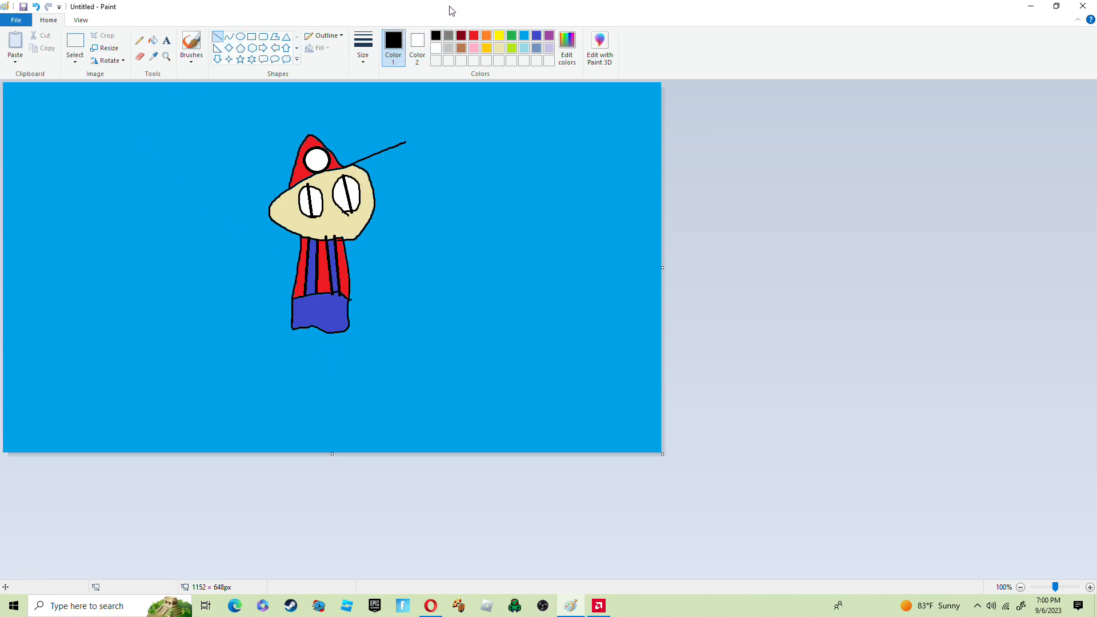
mouse_move(377, 6)
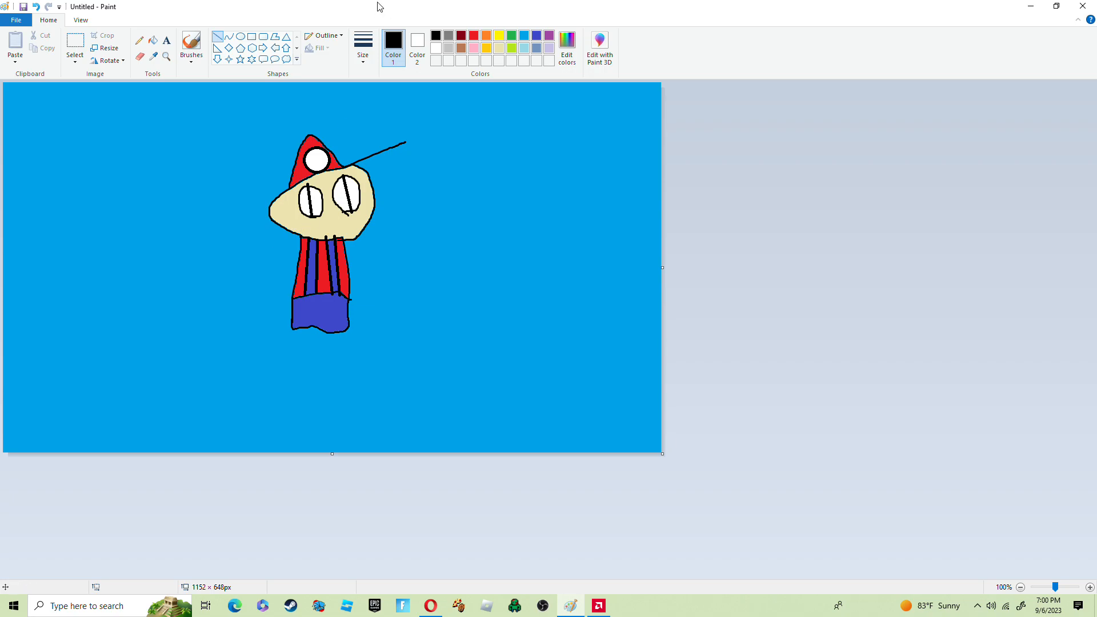
mouse_move(318, 257)
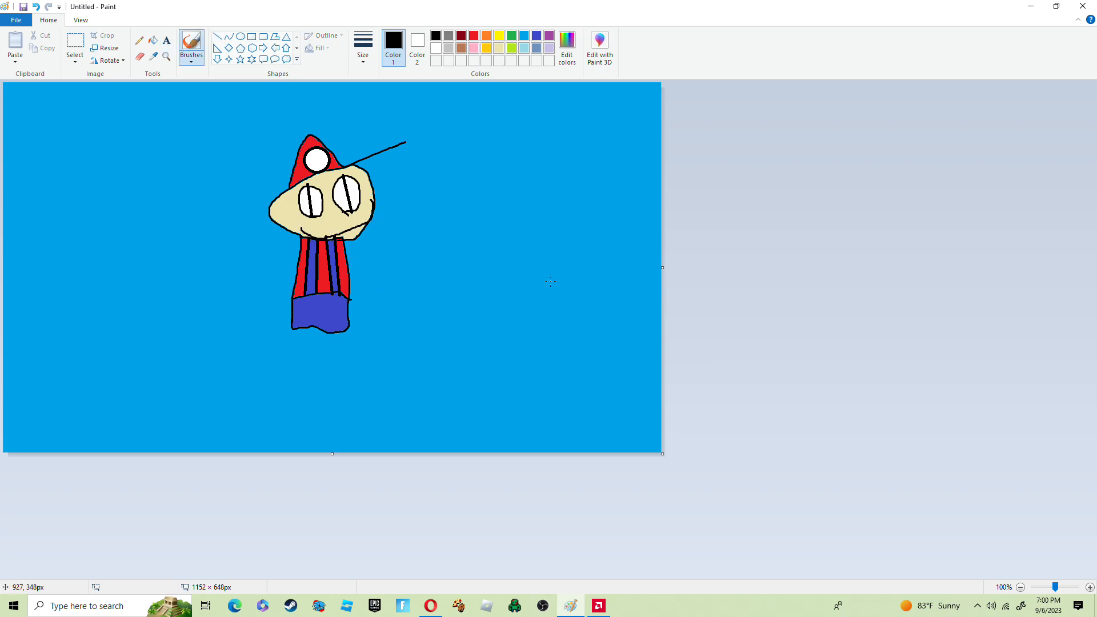
mouse_move(318, 218)
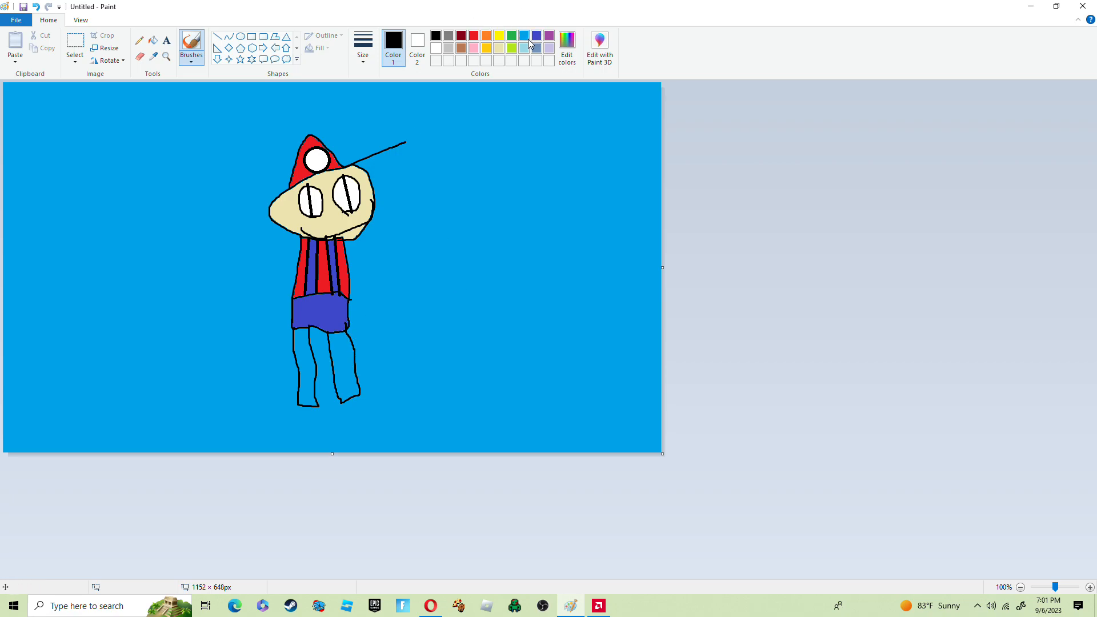
mouse_move(477, 35)
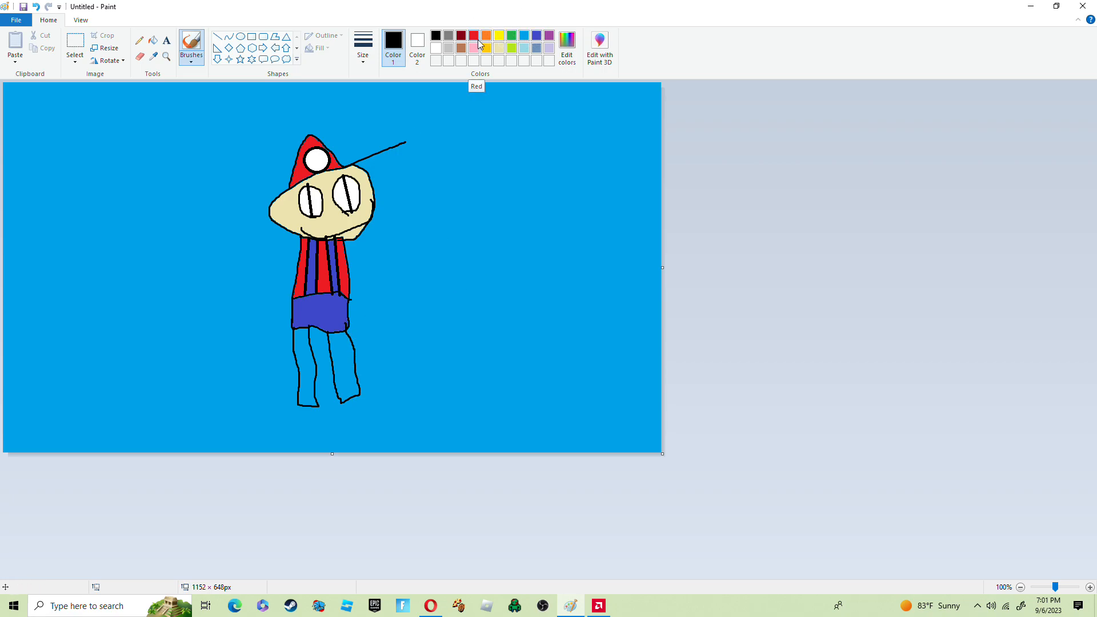
Choose the overalls' blue for filling both legs.
click(536, 35)
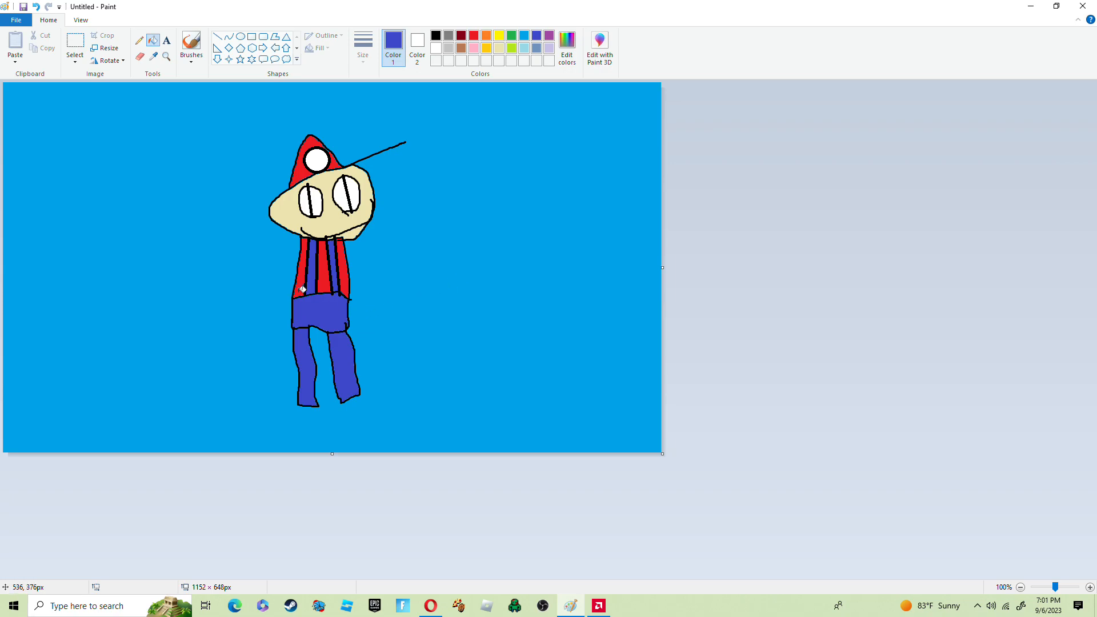
mouse_move(235, 6)
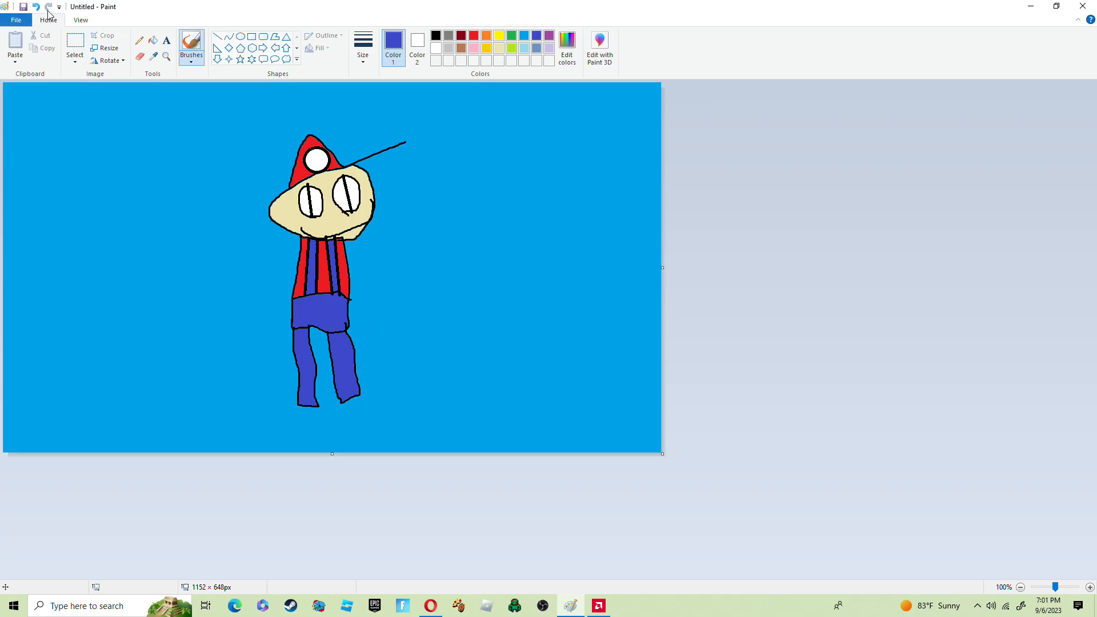
mouse_move(45, 7)
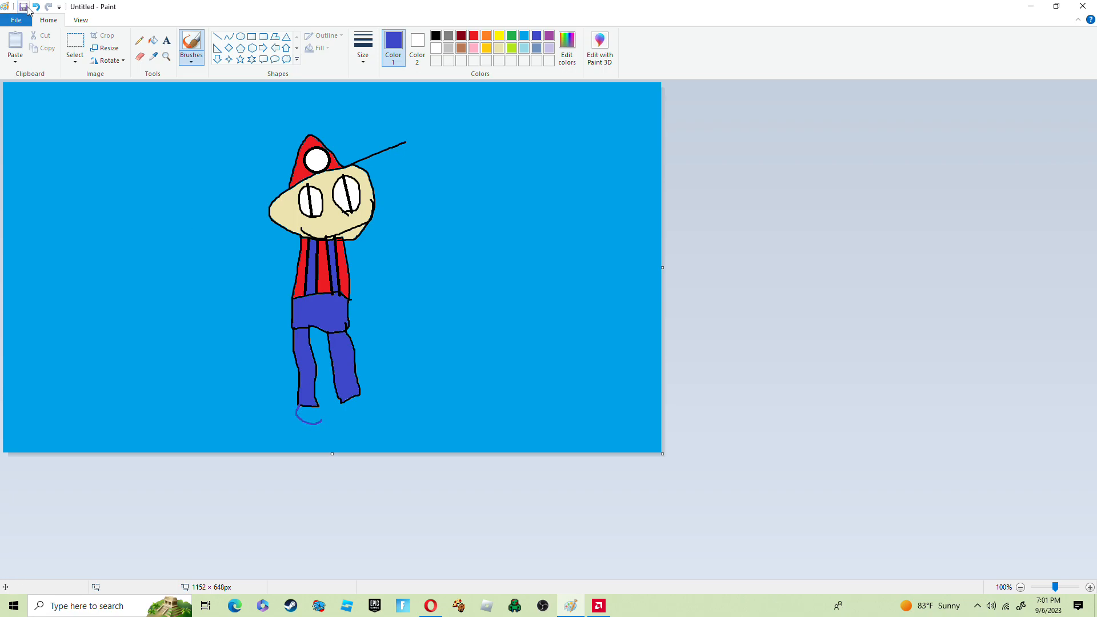
Undo the stray blue stroke under the leg and fill the shoes brown.
click(34, 7)
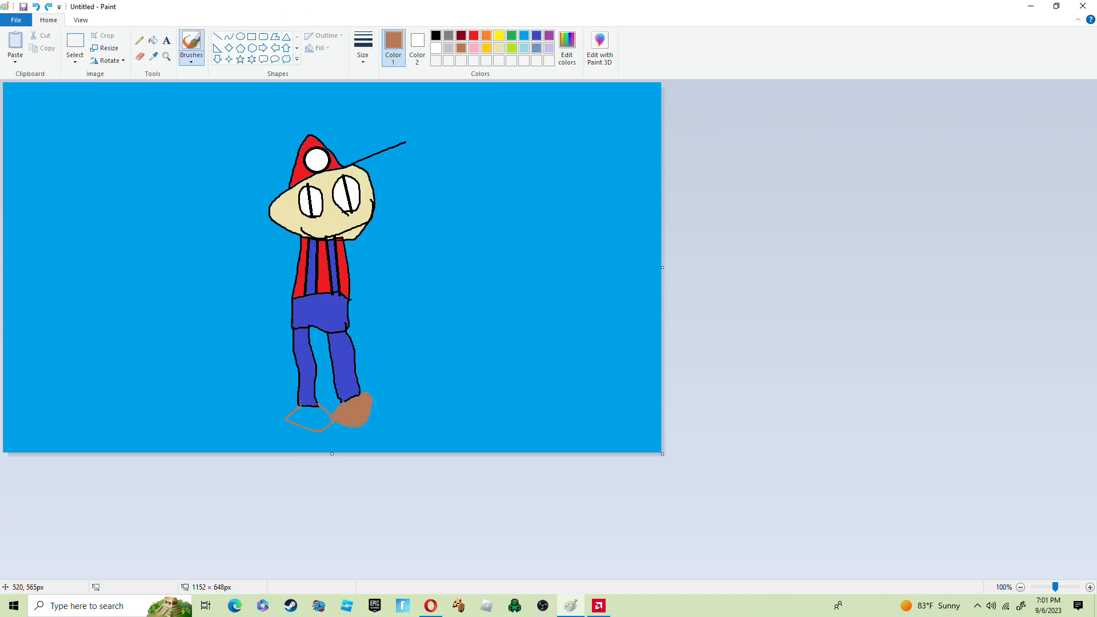
mouse_move(148, 10)
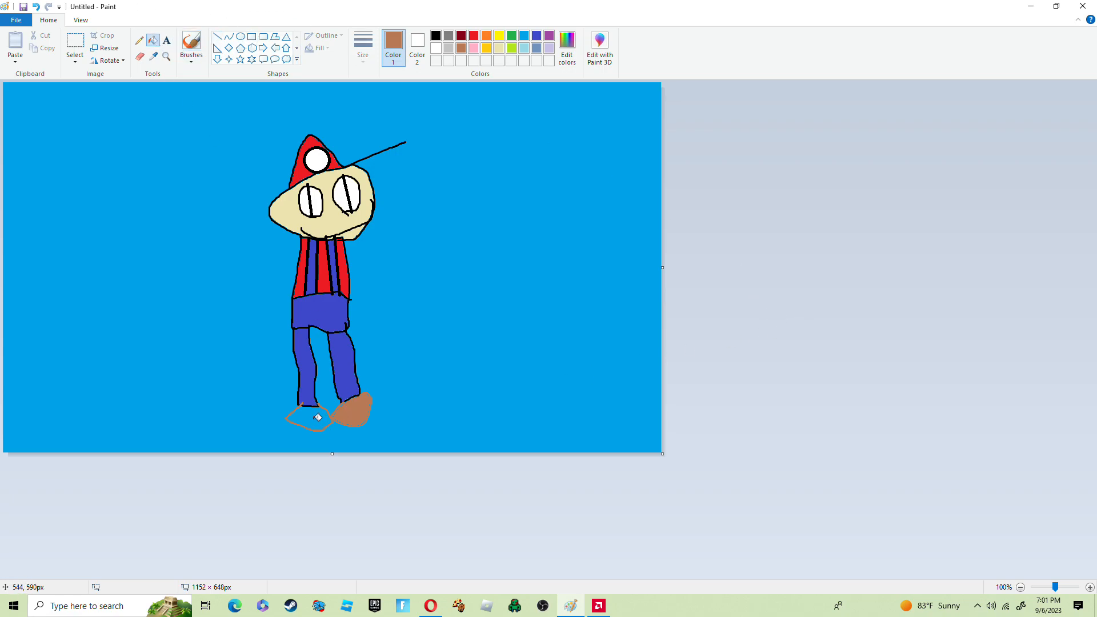
click(308, 418)
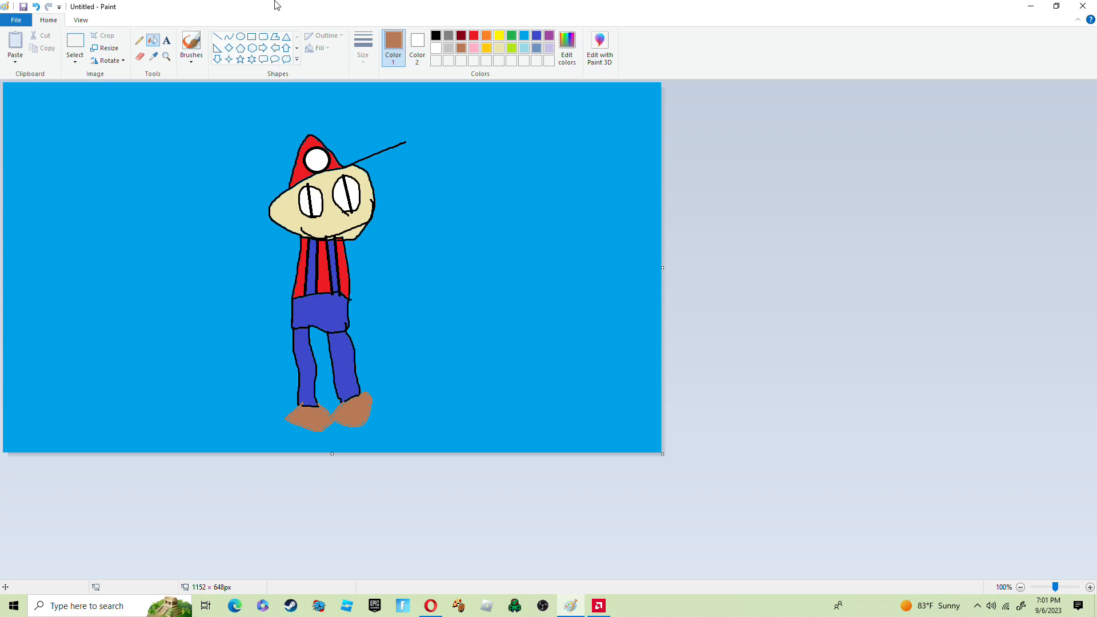
click(191, 44)
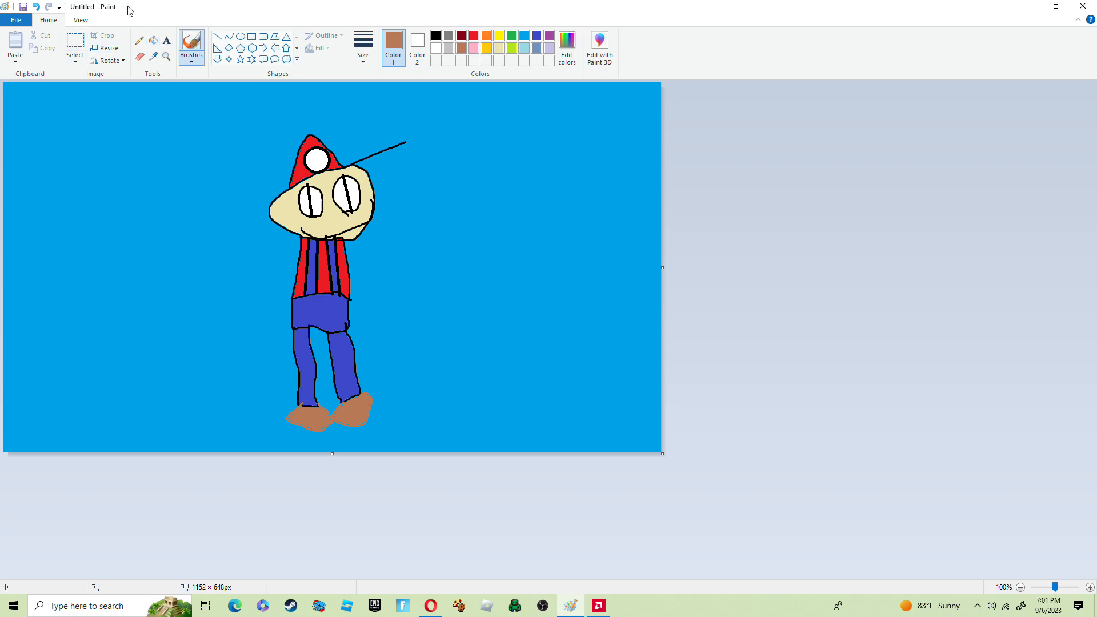
mouse_move(520, 56)
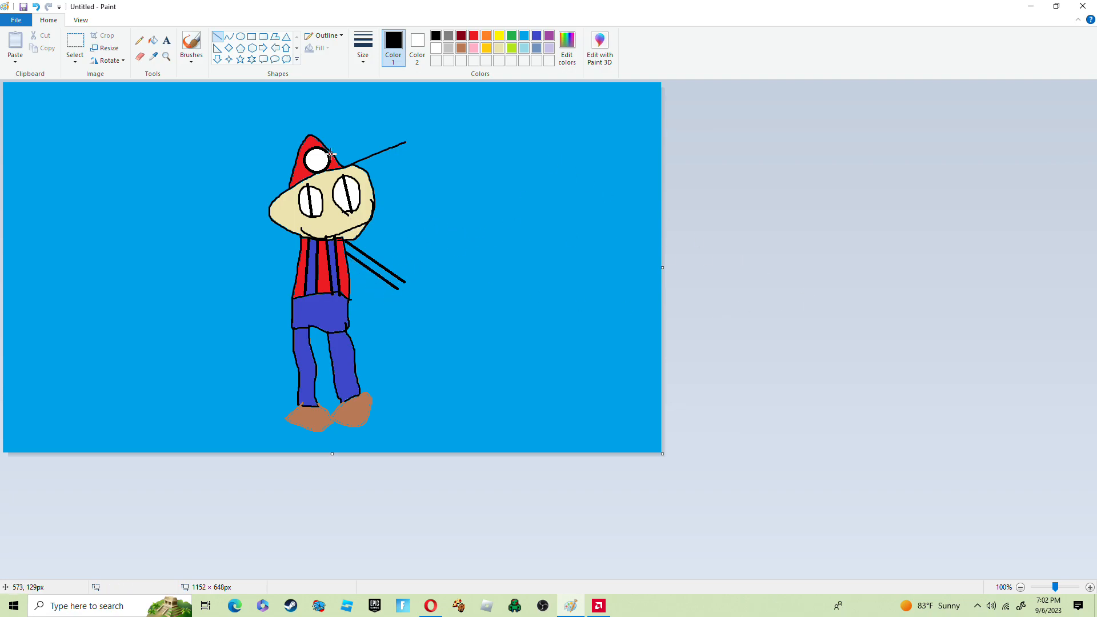
mouse_move(330, 146)
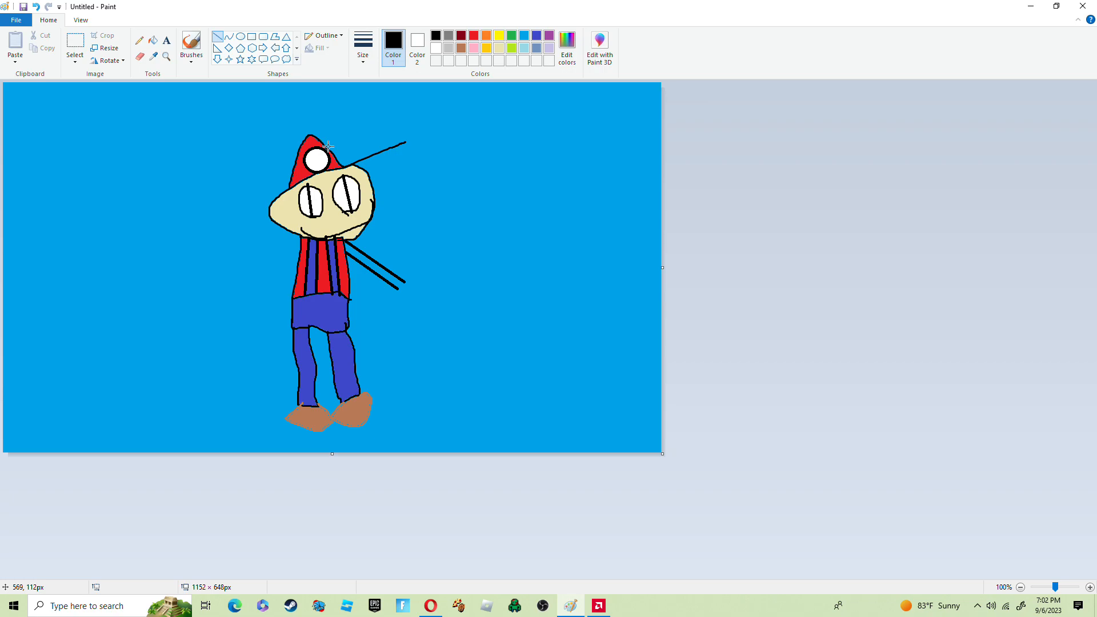
mouse_move(407, 331)
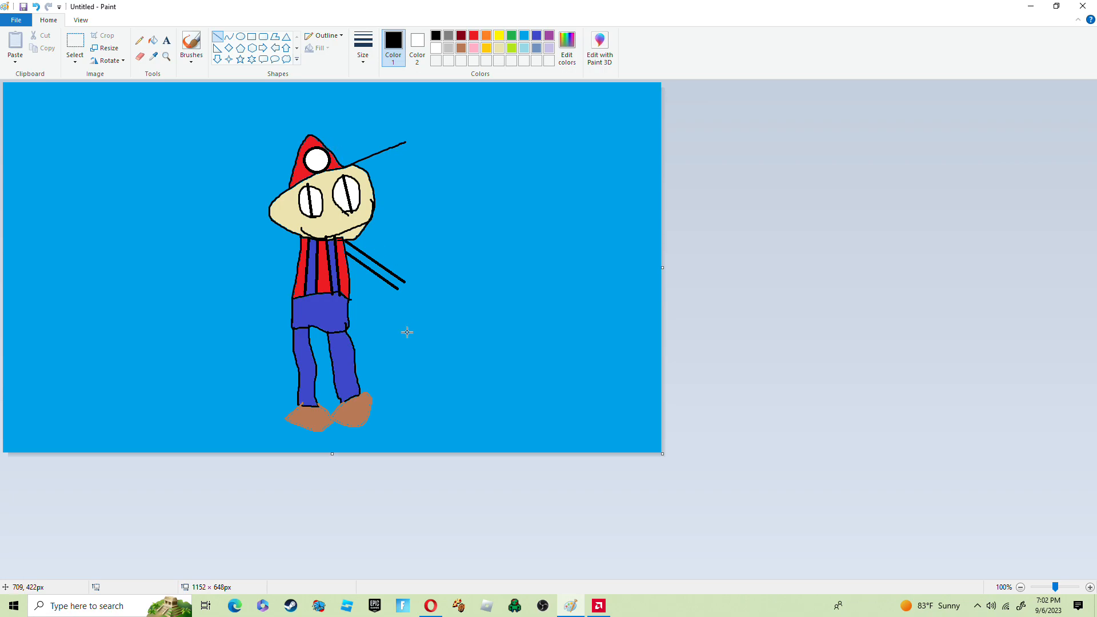
mouse_move(249, 6)
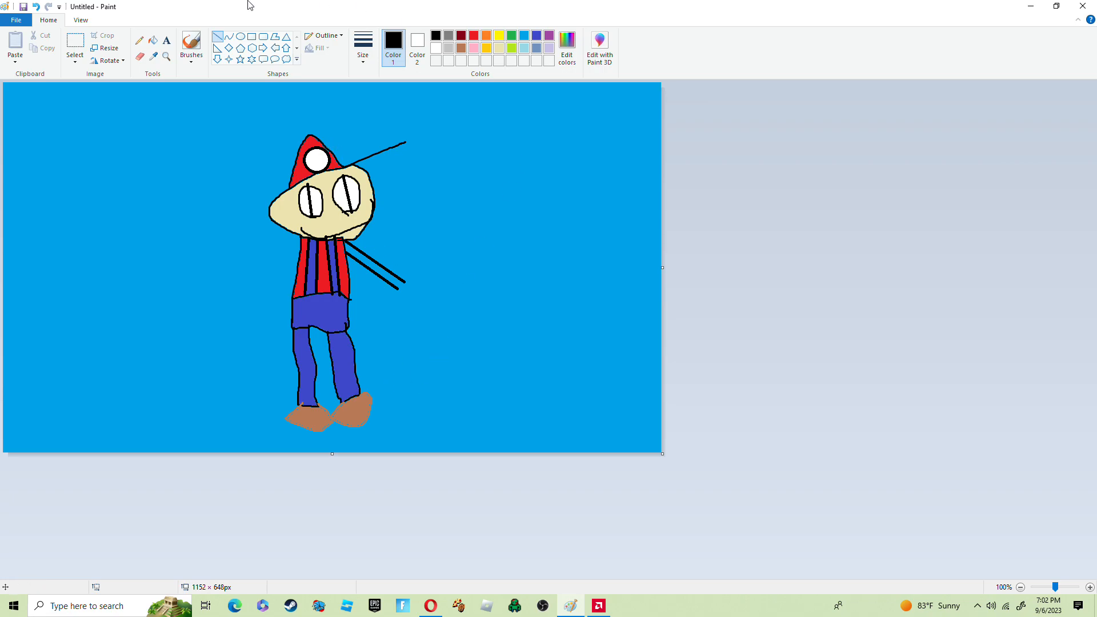
mouse_move(735, 97)
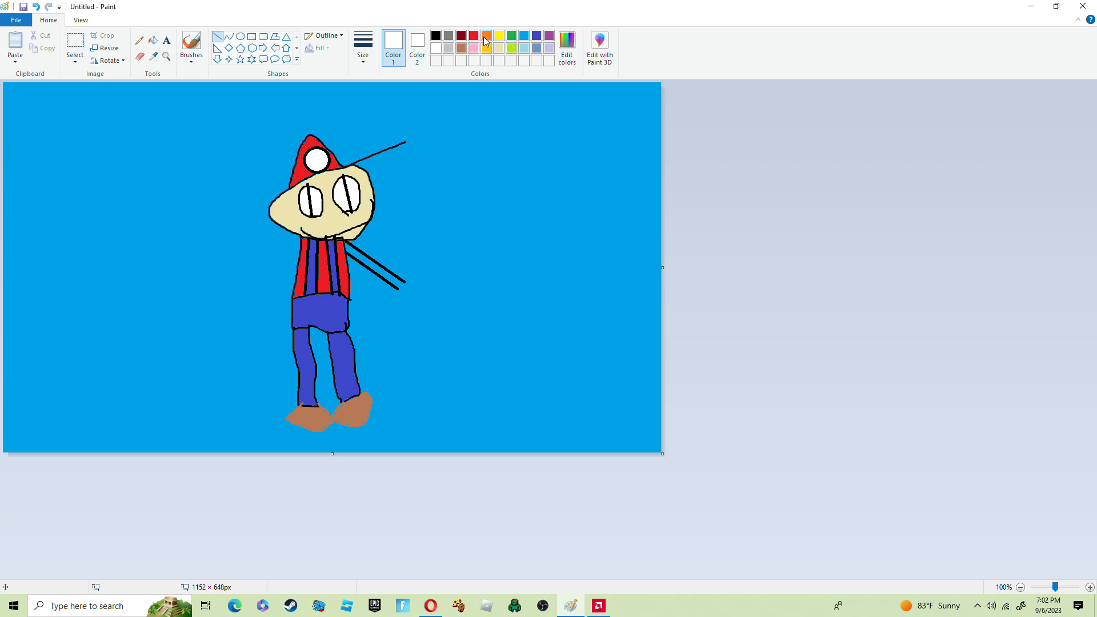
Draw the glove outline, fill the right arm red and the glove white.
click(473, 35)
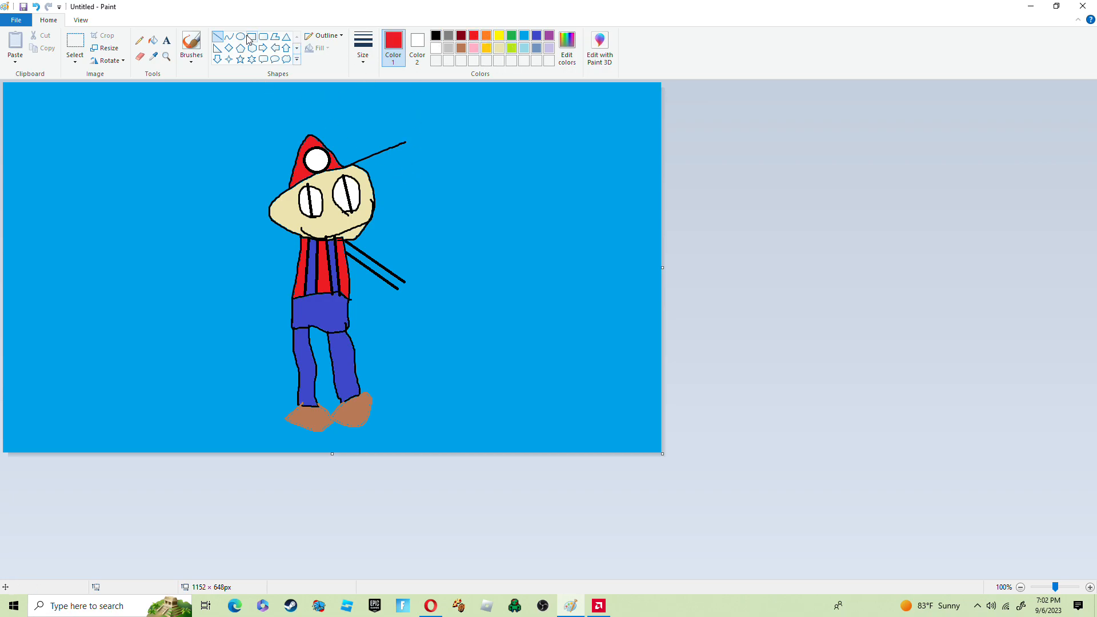
click(435, 35)
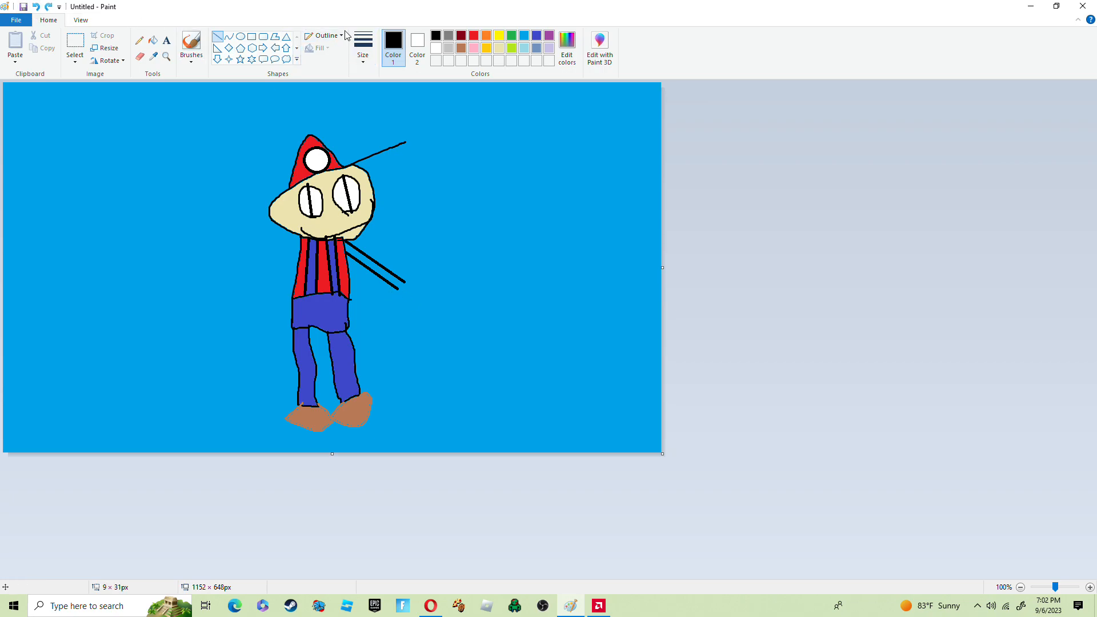
click(191, 45)
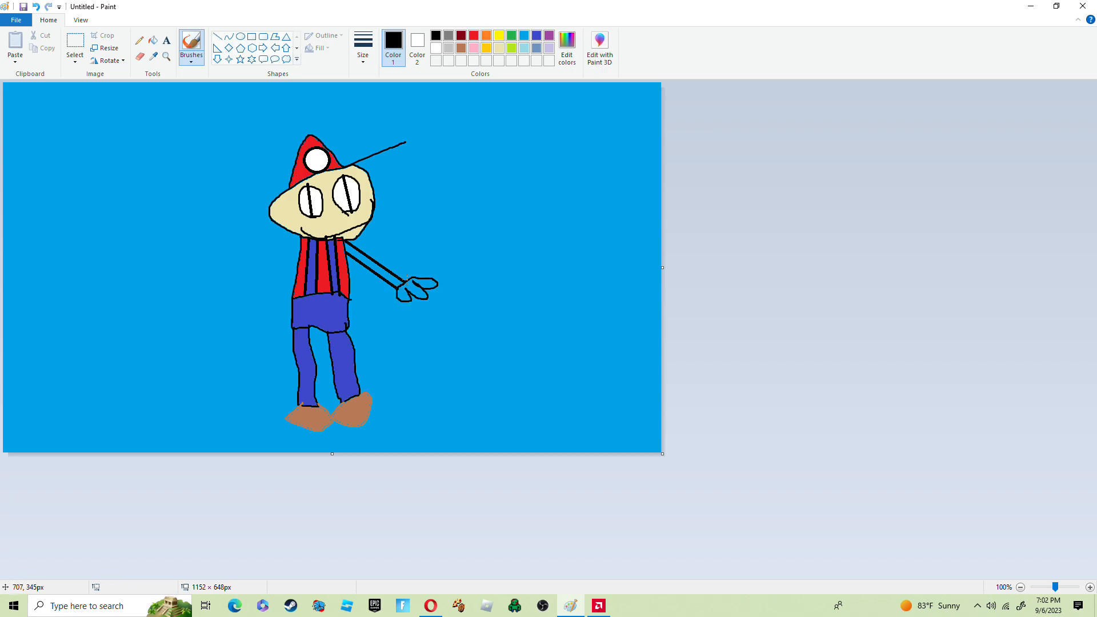
click(477, 34)
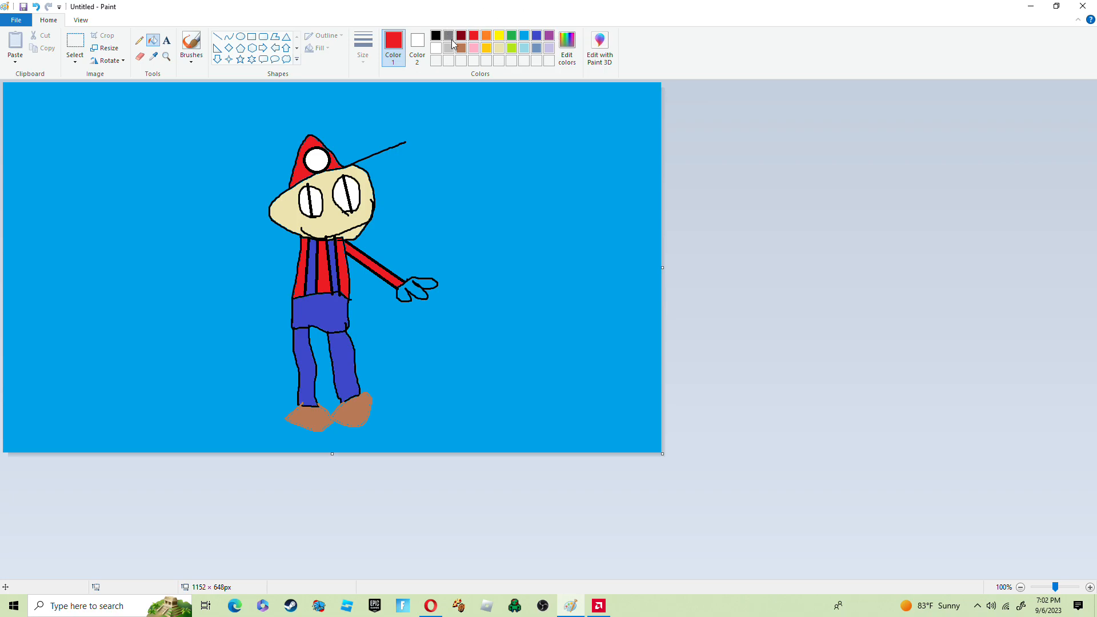
click(393, 40)
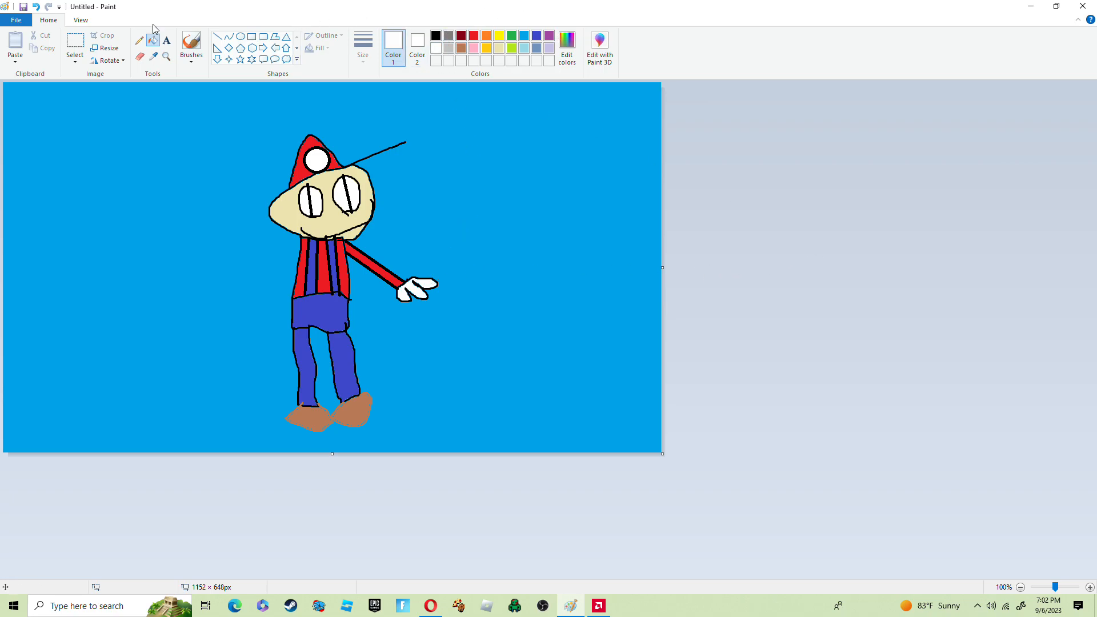
mouse_move(409, 74)
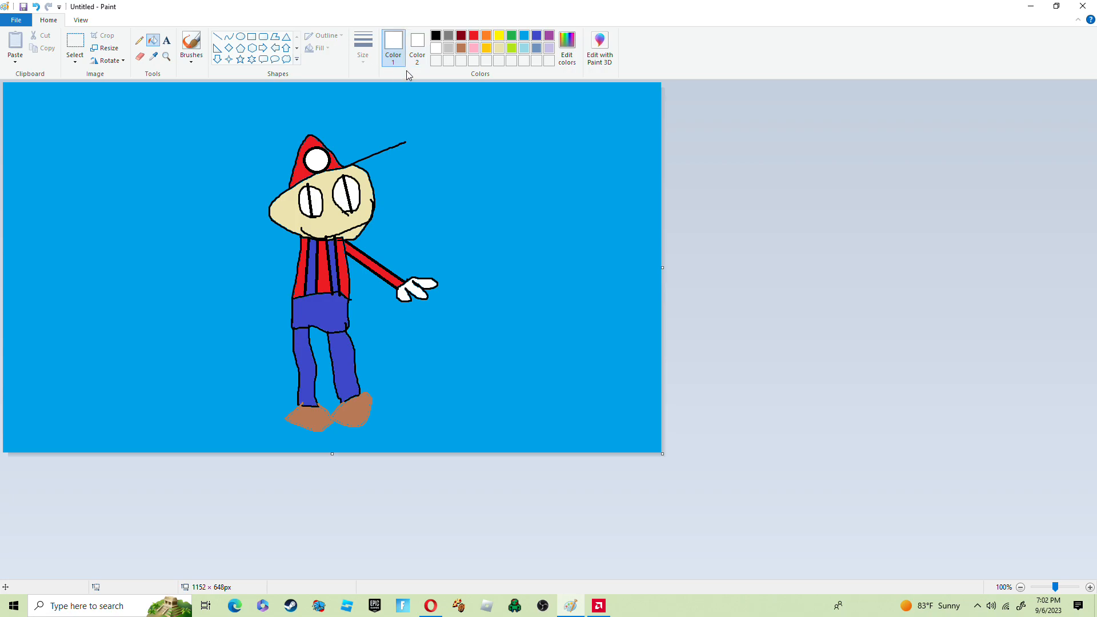
mouse_move(493, 100)
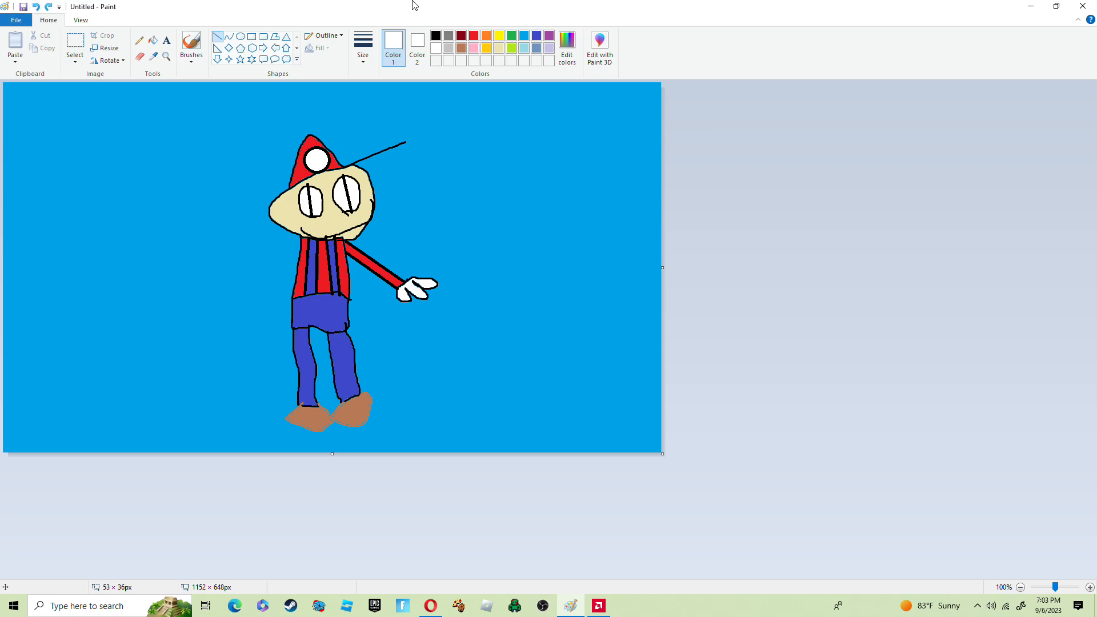
Outline the left arm in black, sketch its glove, and colour the arm red.
click(435, 35)
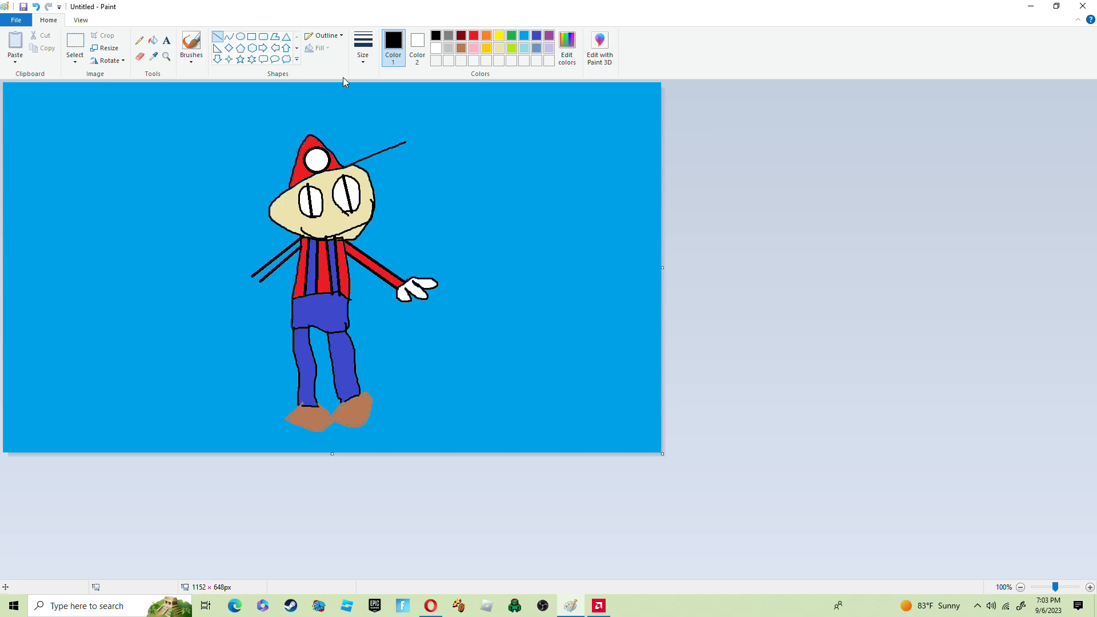
mouse_move(362, 41)
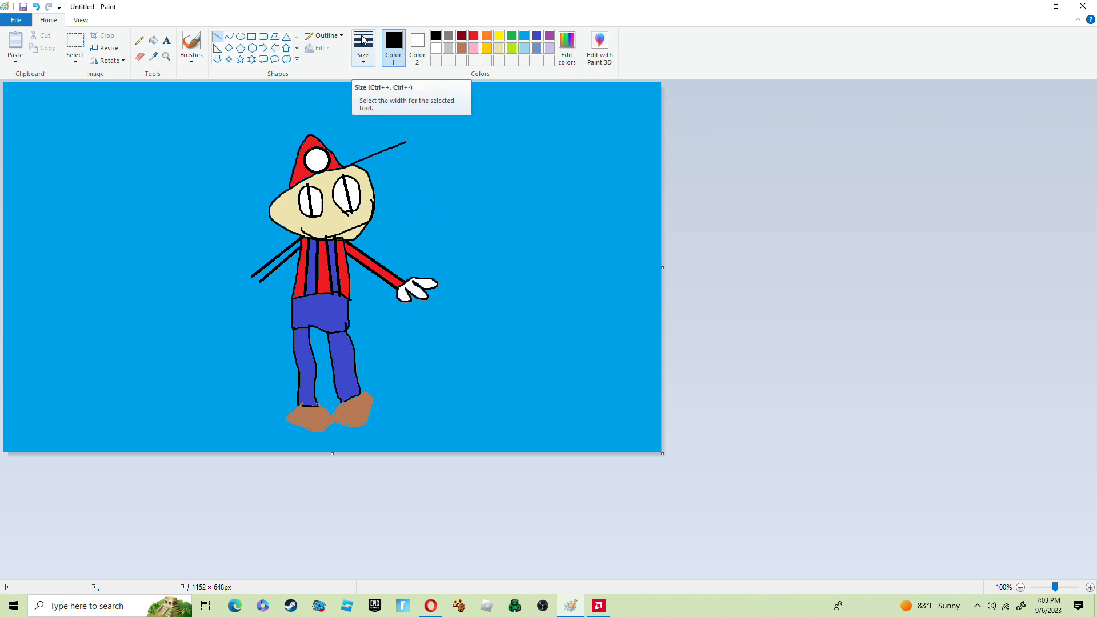
mouse_move(402, 55)
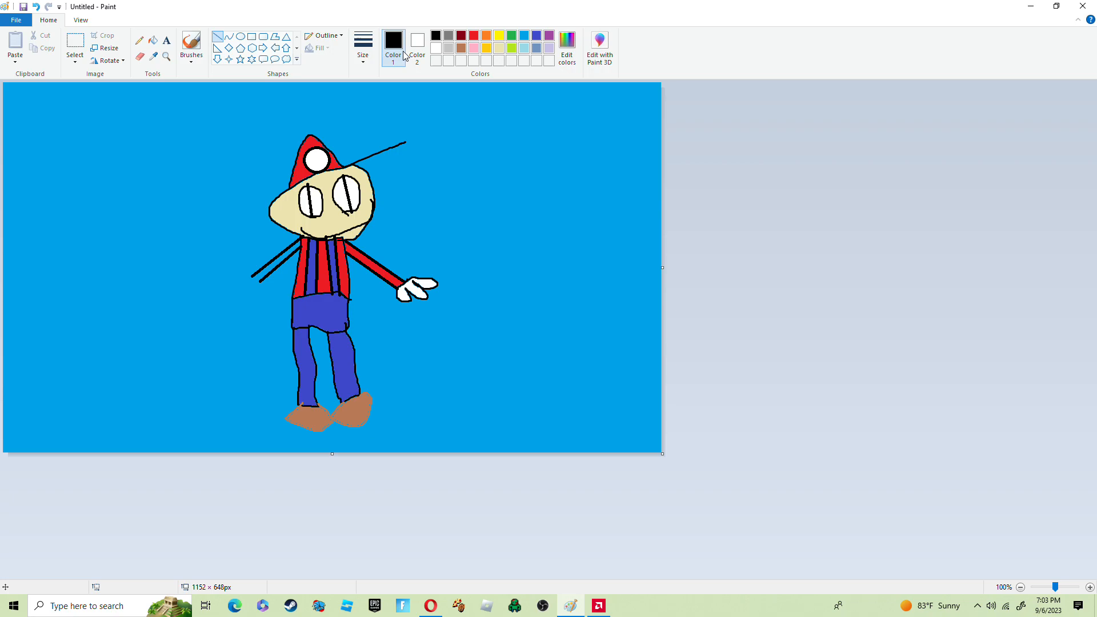
mouse_move(148, 28)
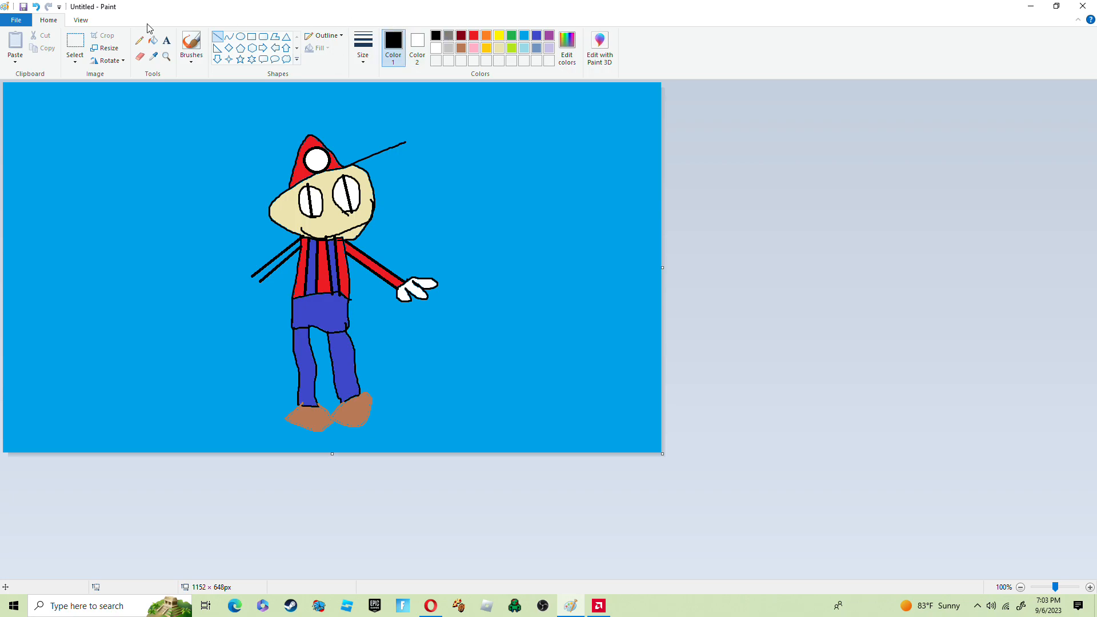
click(191, 43)
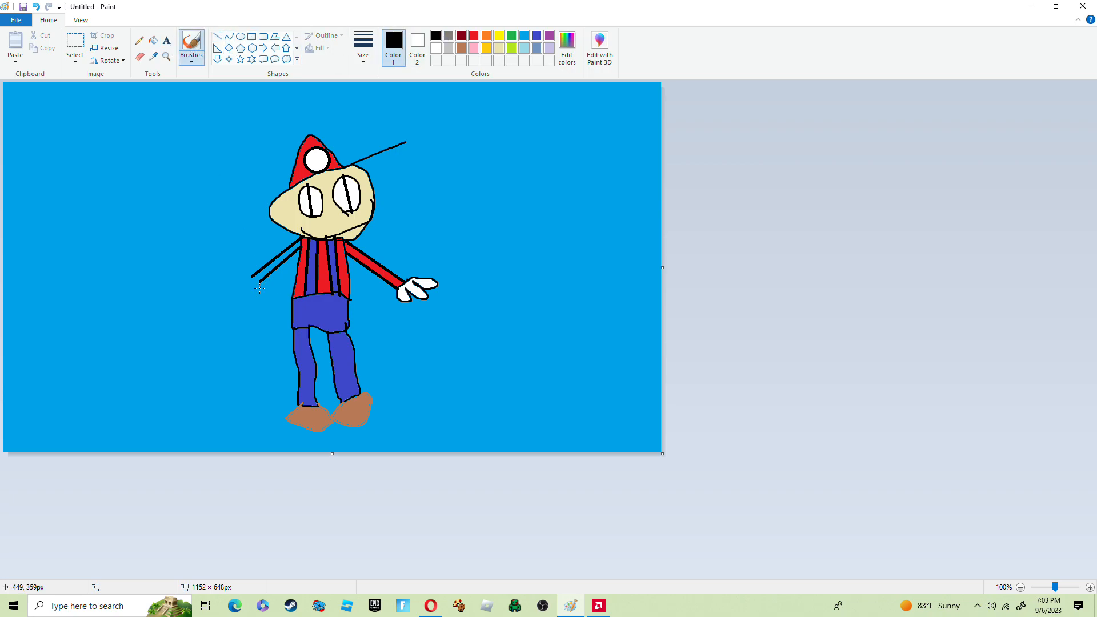
mouse_move(814, 277)
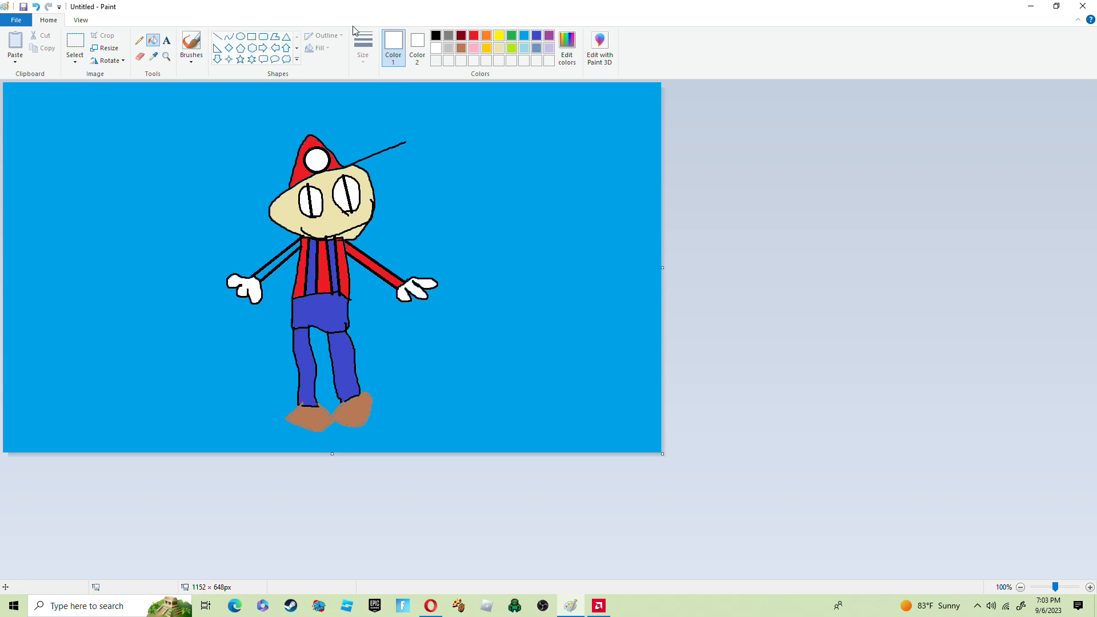
click(475, 34)
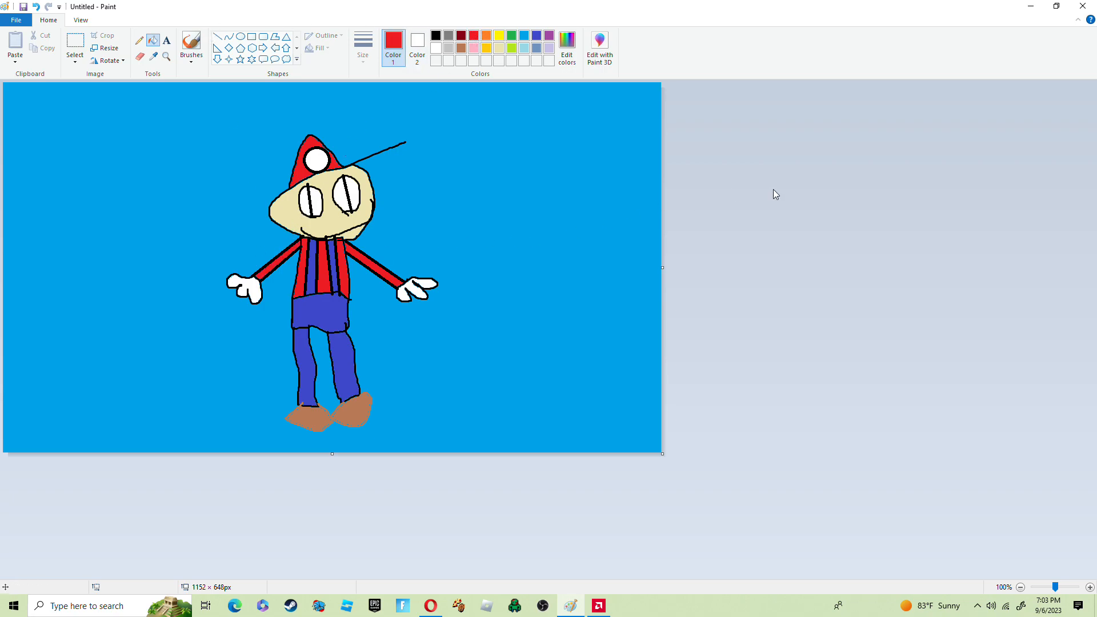
mouse_move(190, 43)
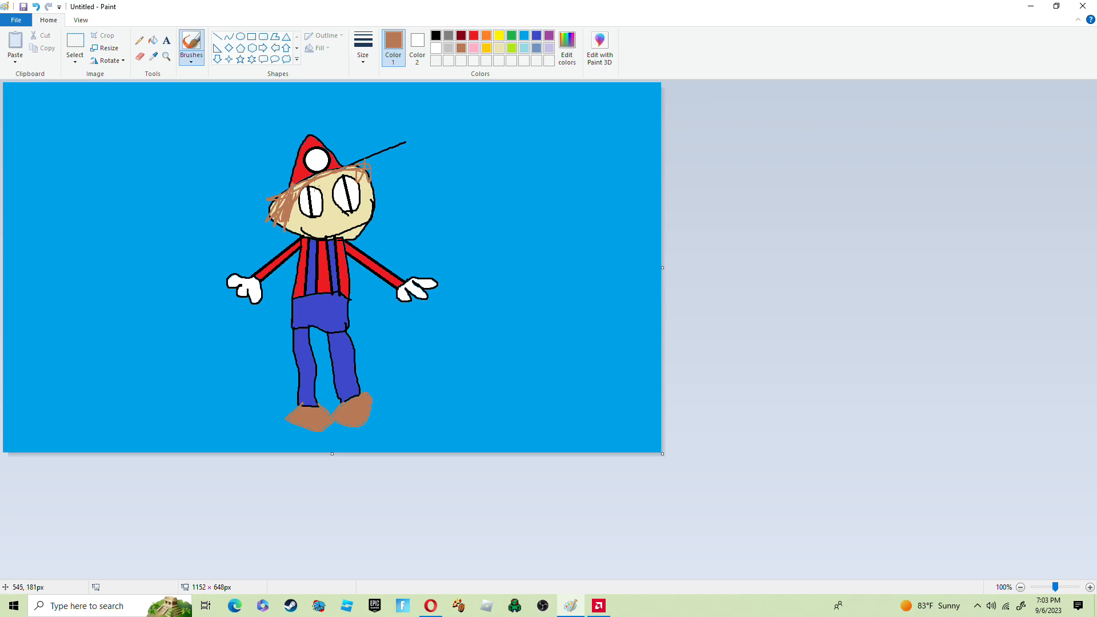
mouse_move(374, 144)
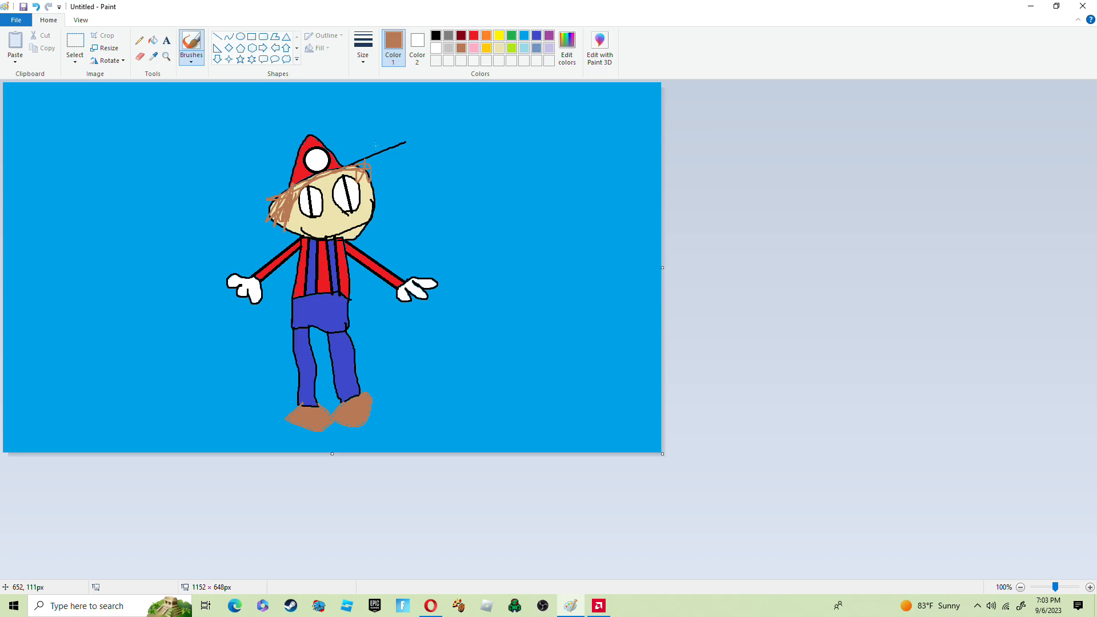
mouse_move(598, 593)
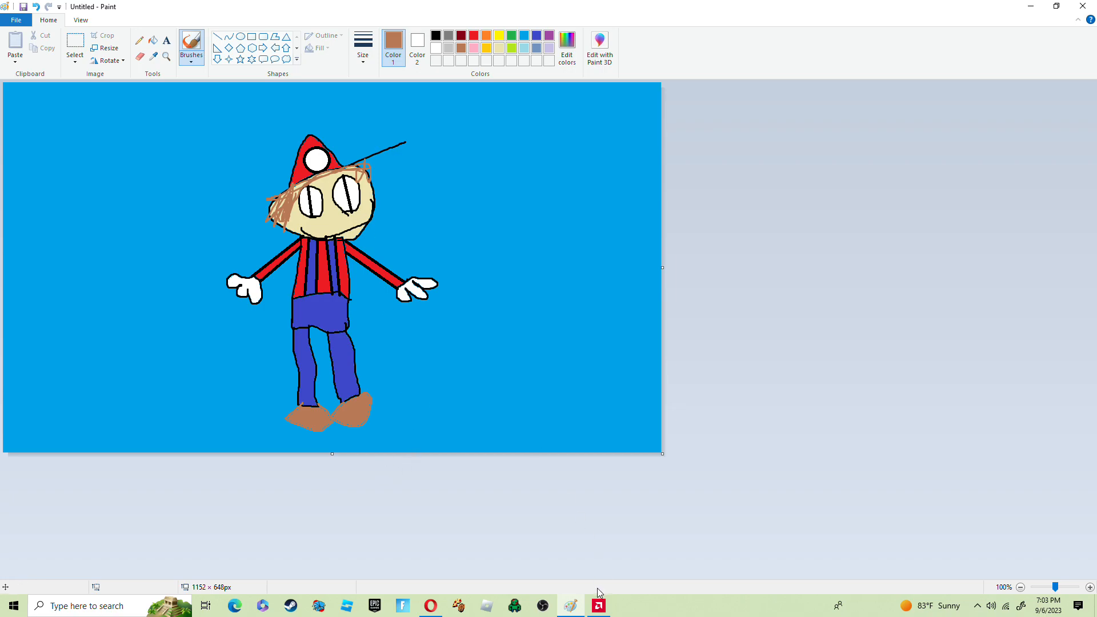
mouse_move(389, 31)
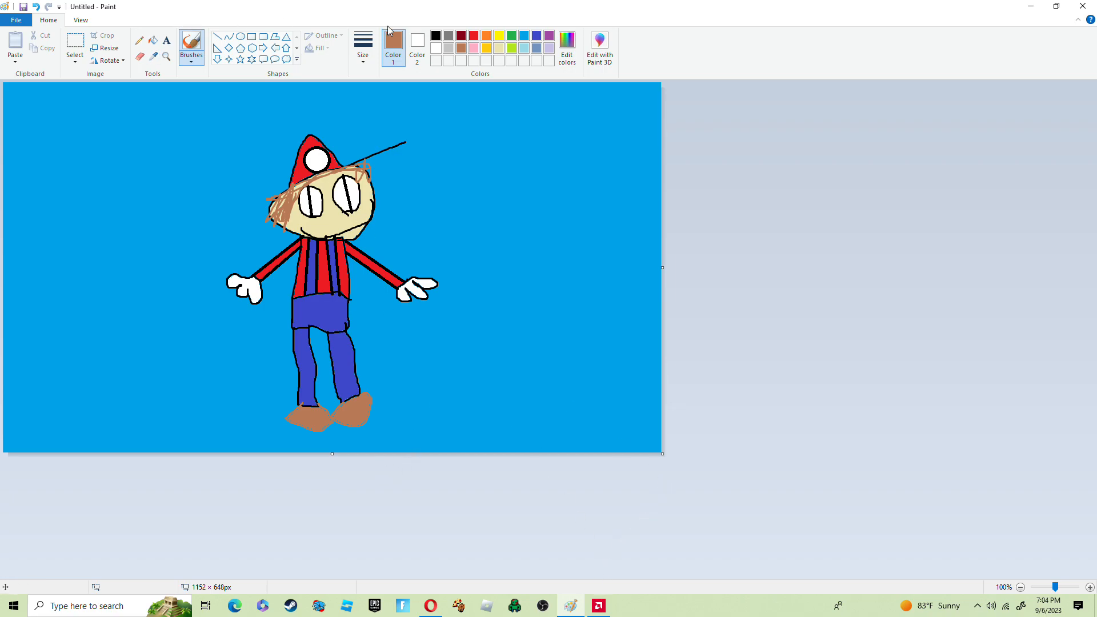
Pick black, then close Paint to bring up the prompt to save Untitled.
click(436, 35)
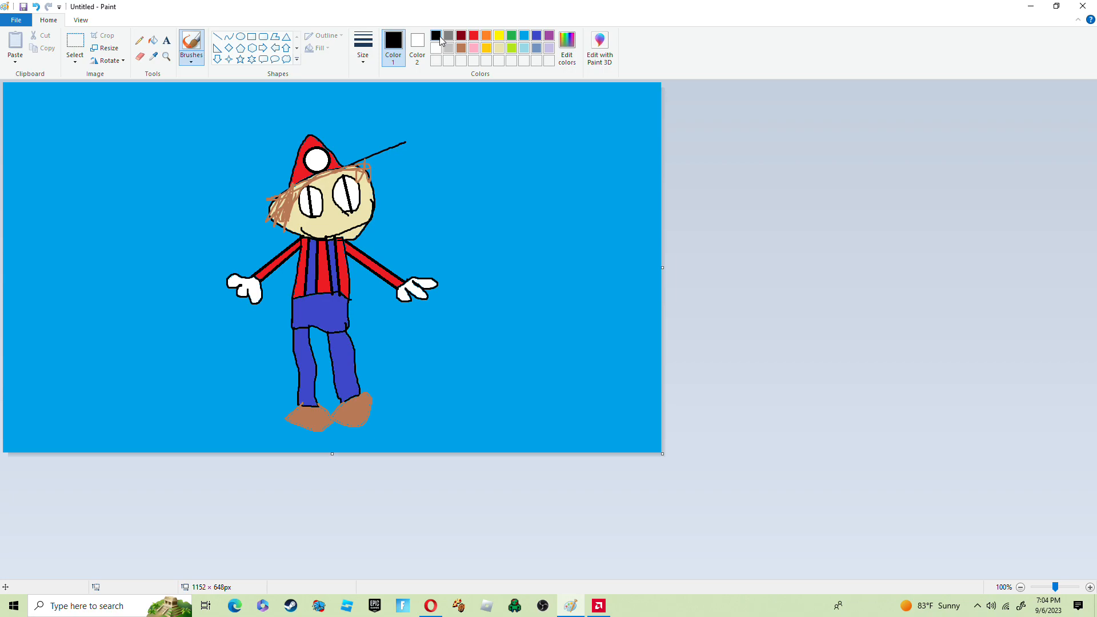
click(1083, 7)
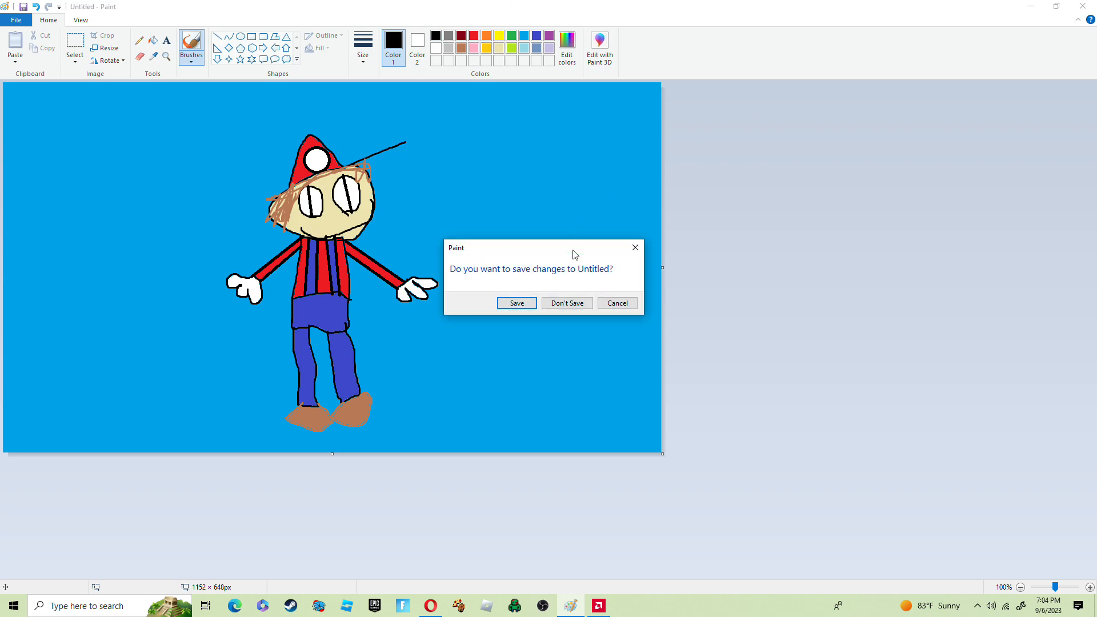
mouse_move(633, 236)
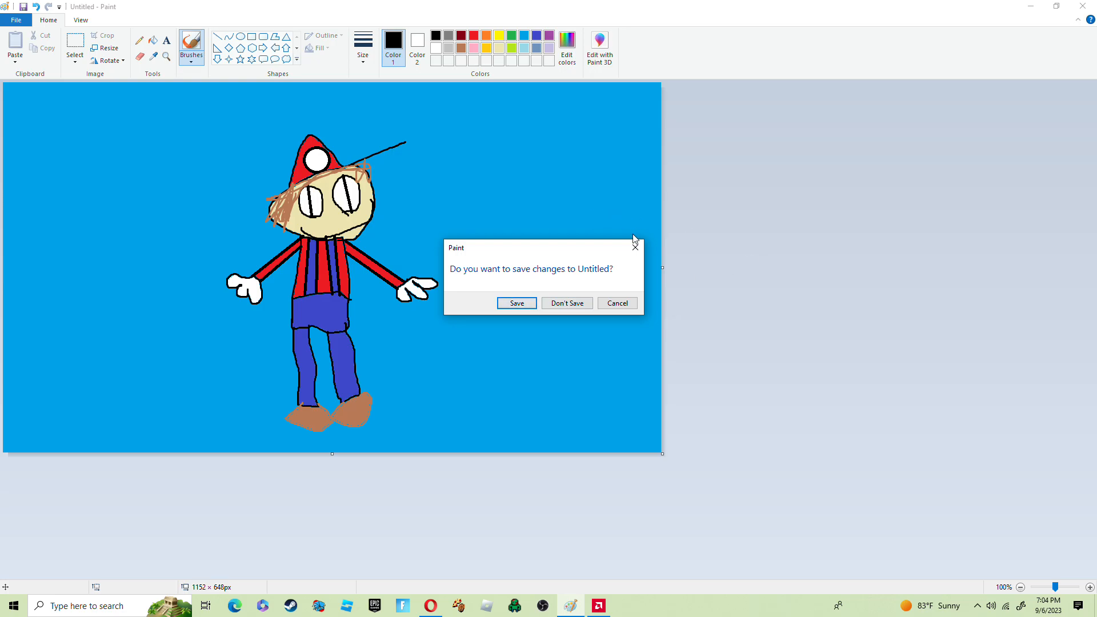